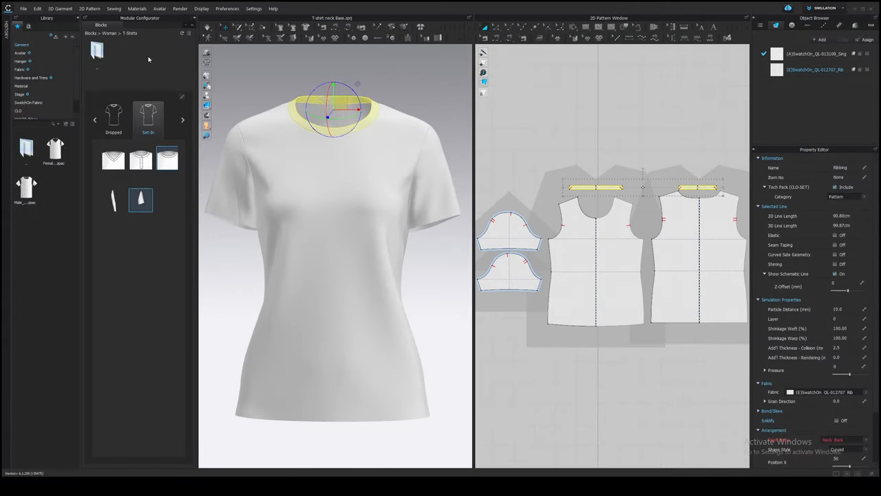
mouse_move(121, 49)
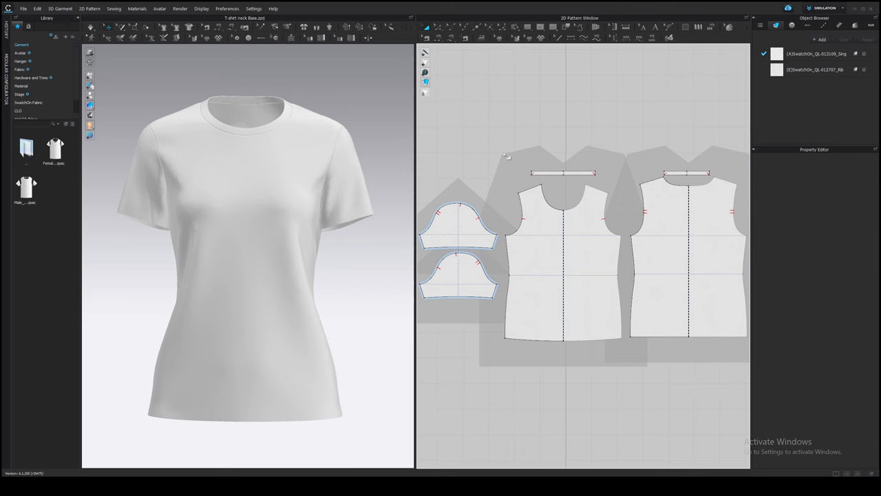
Select the rib neckband to read its neckline length in the Property Editor.
left_click(563, 173)
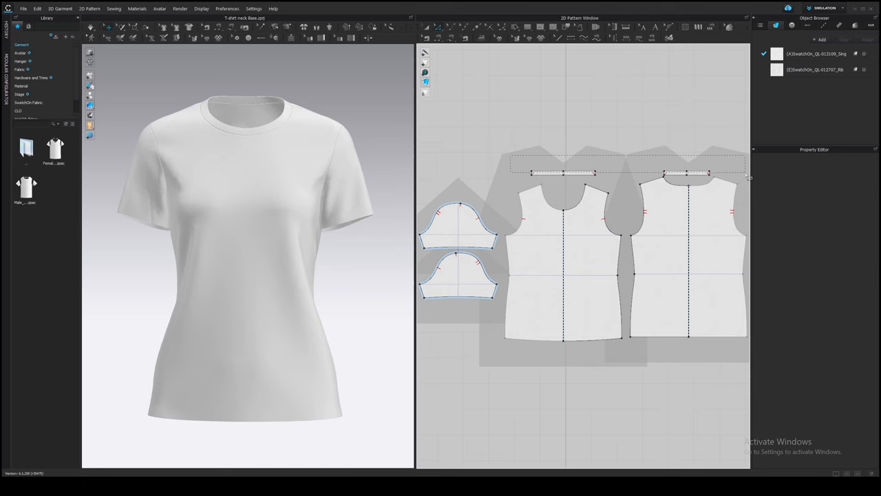
left_click(564, 172)
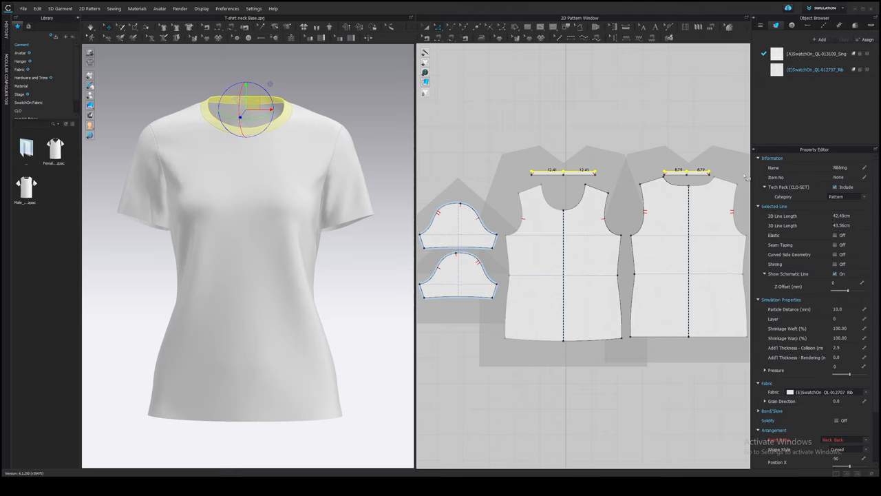
mouse_move(831, 154)
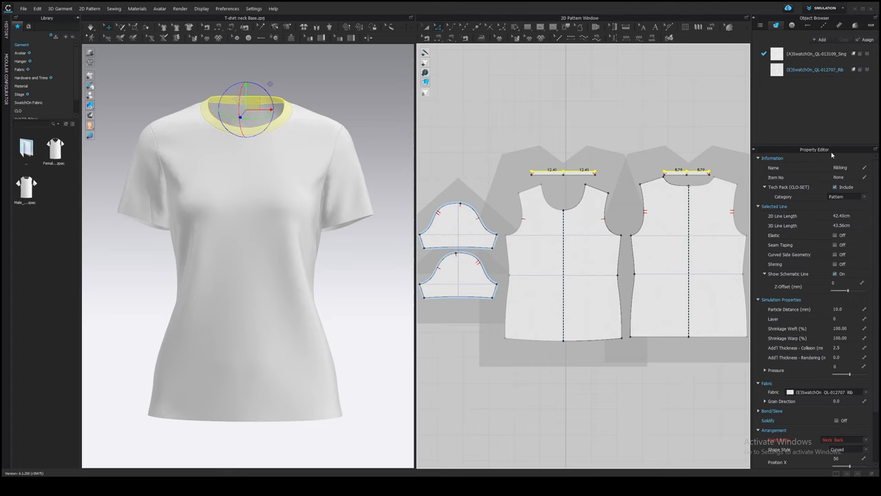
mouse_move(768, 212)
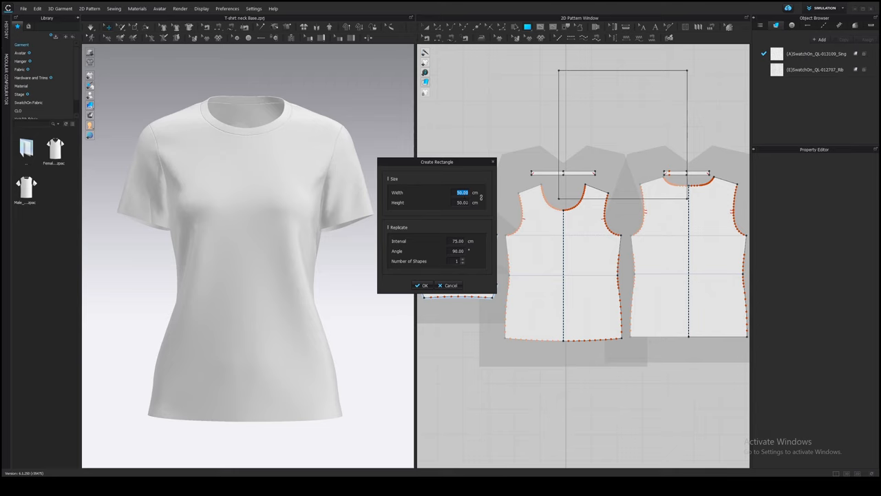
Create the 42.4 × 2 cm rectangular strip, then delete the old rib neckband pieces.
type("42.4")
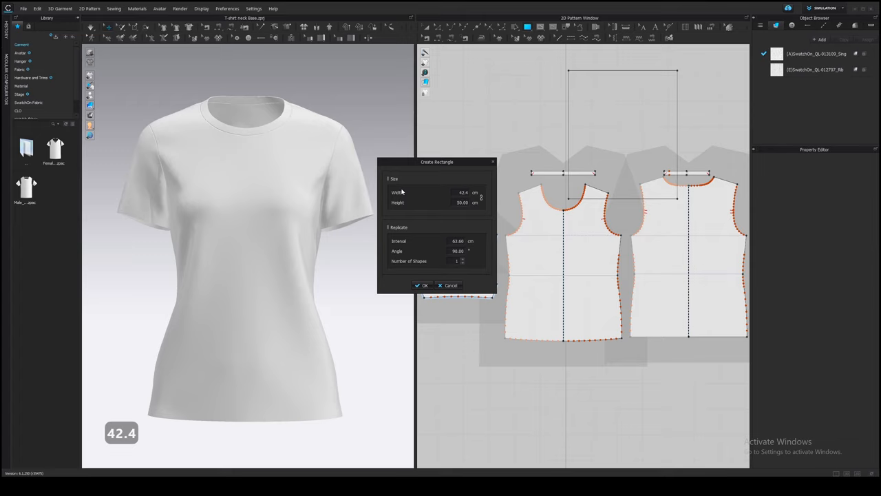
mouse_move(477, 214)
type("2")
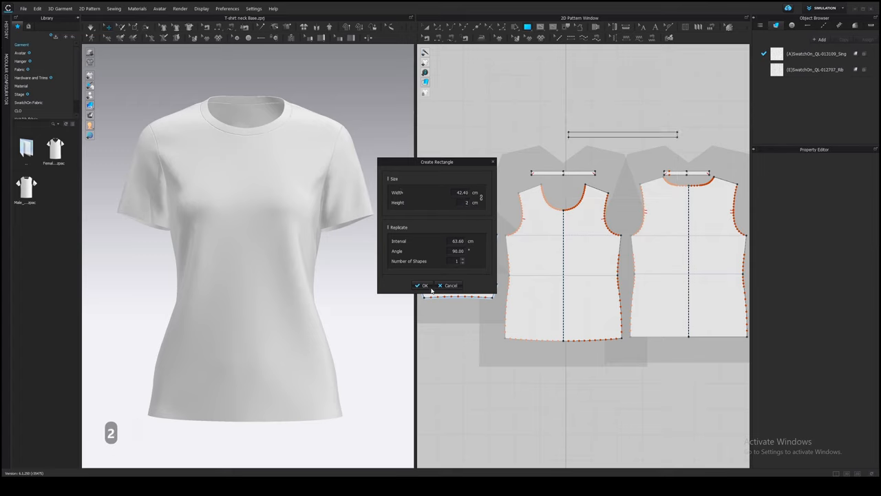
left_click(422, 285)
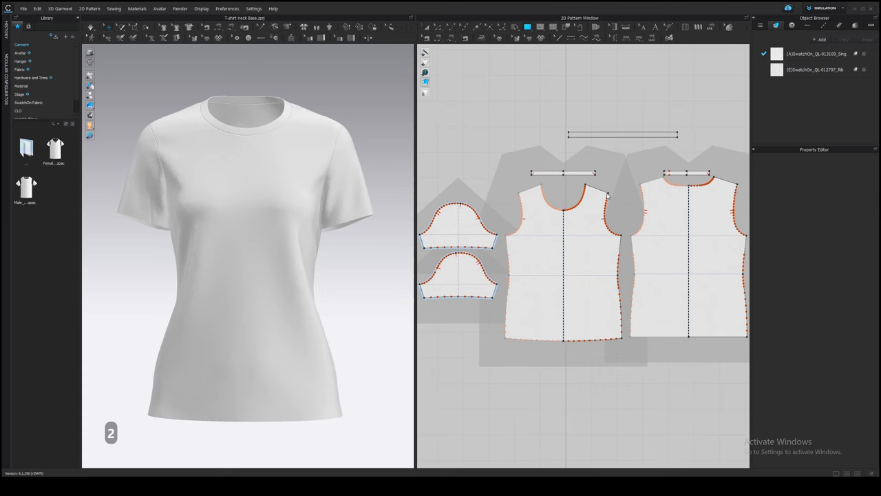
left_click(622, 135)
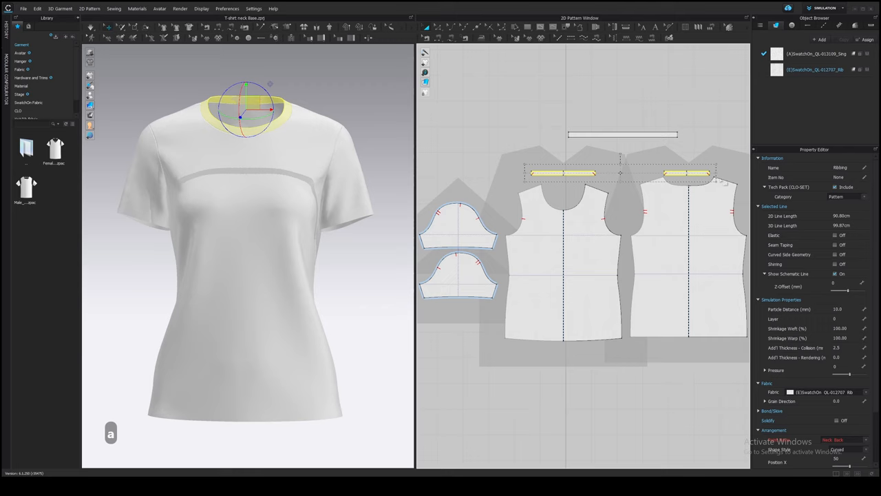
key("Delete")
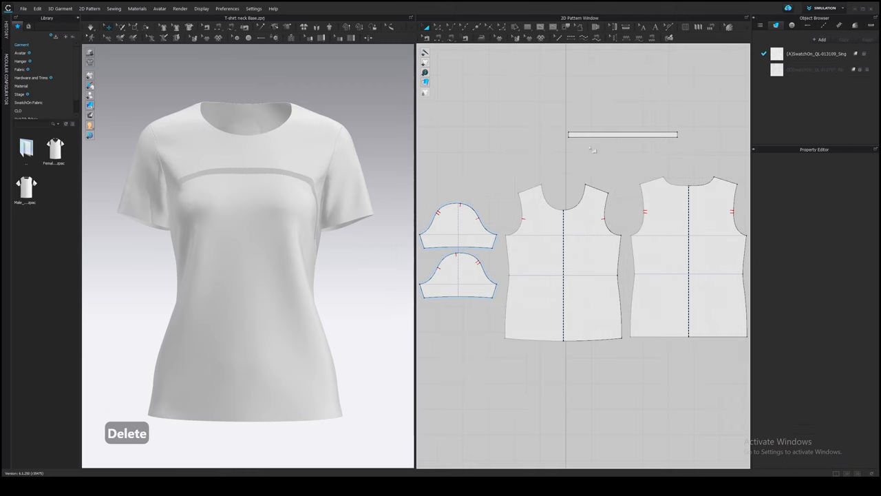
Sew the strip to the neckline and superimpose it under the neck as the neckband.
left_click(622, 135)
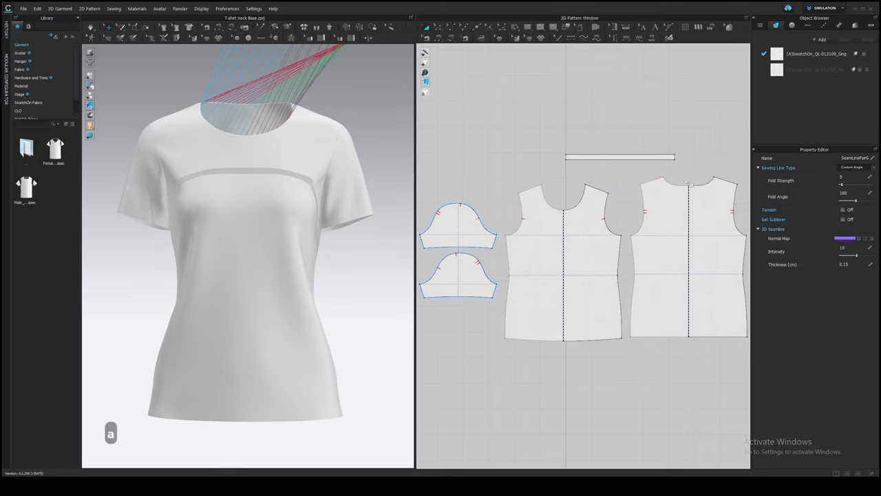
left_click(619, 157)
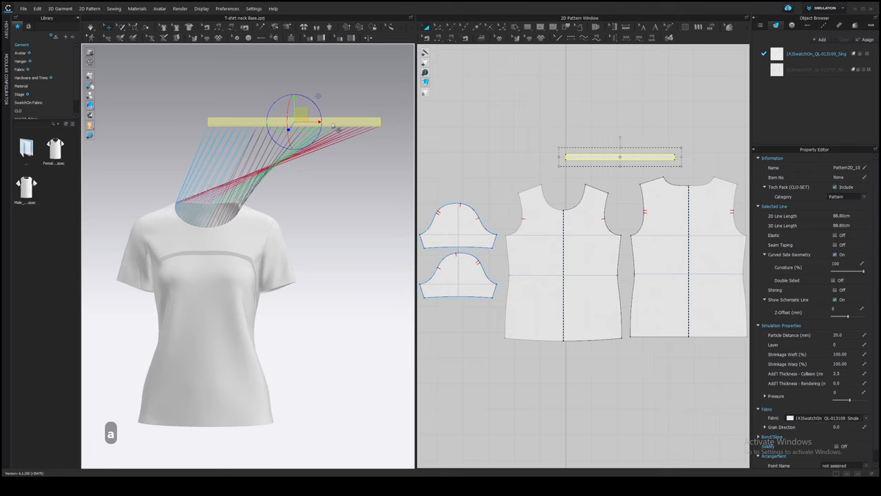
right_click(333, 126)
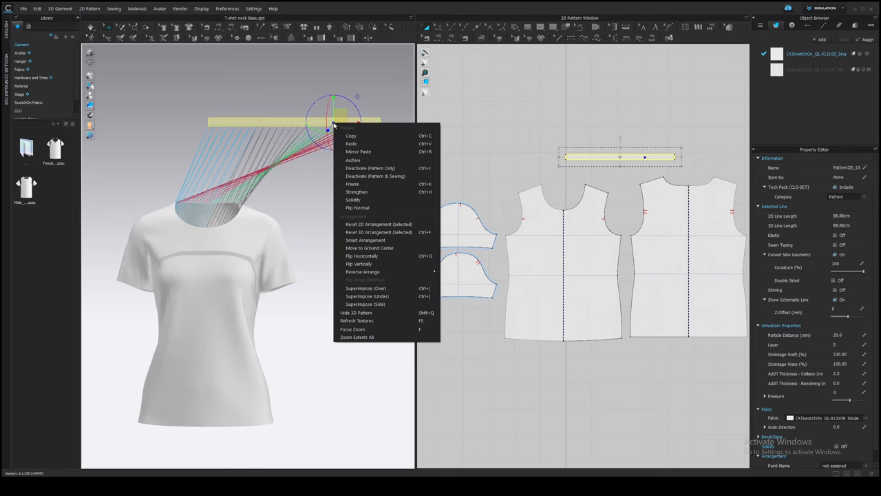
mouse_move(380, 304)
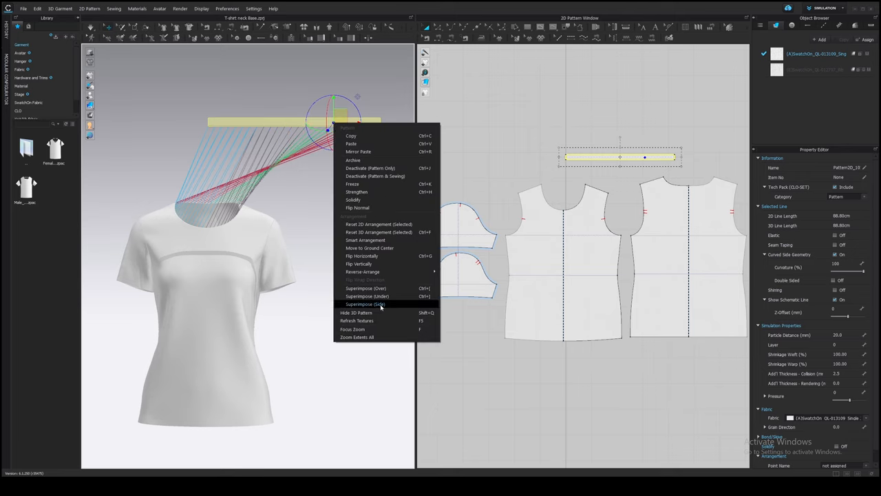
left_click(364, 304)
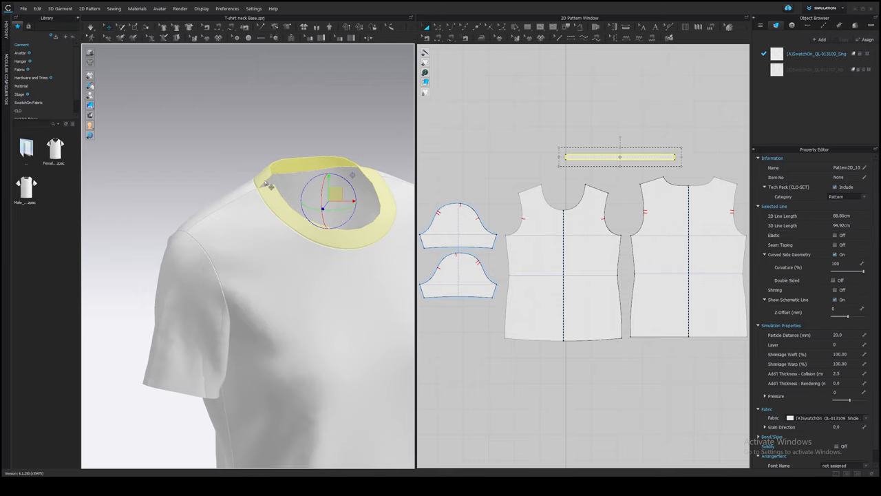
mouse_move(273, 190)
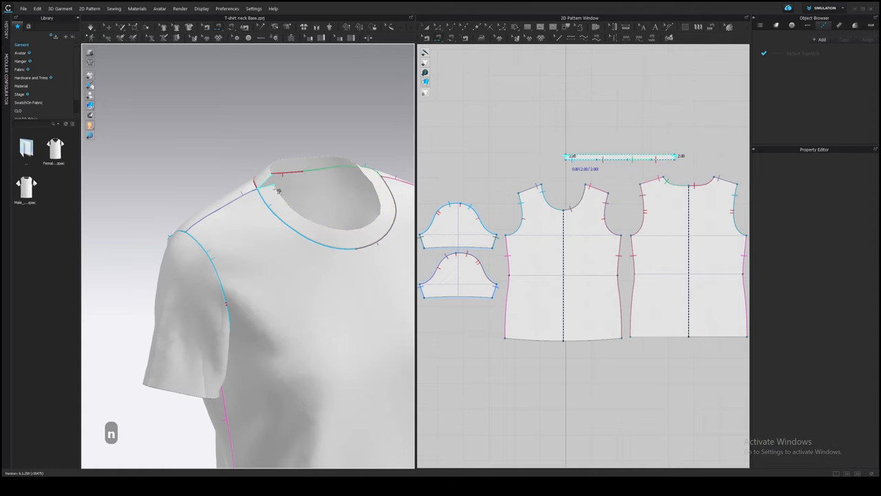
Leave the sewing view and show the second fabric's properties.
left_click(620, 157)
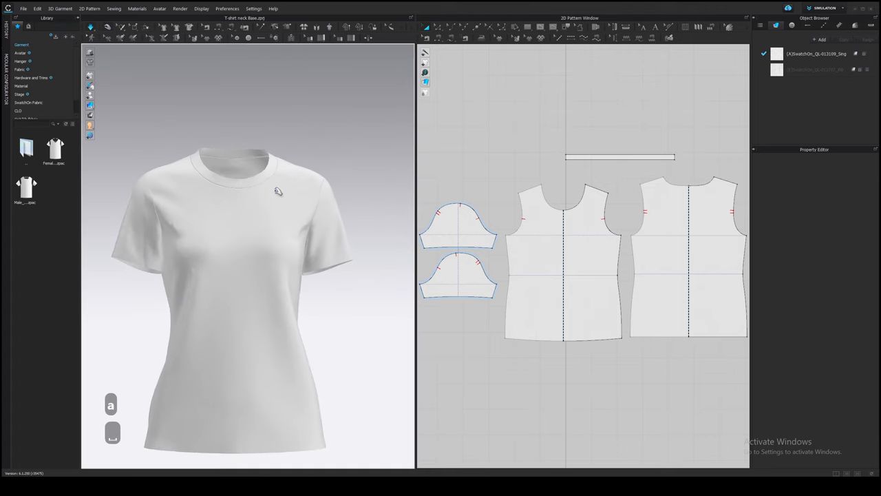
left_click(563, 261)
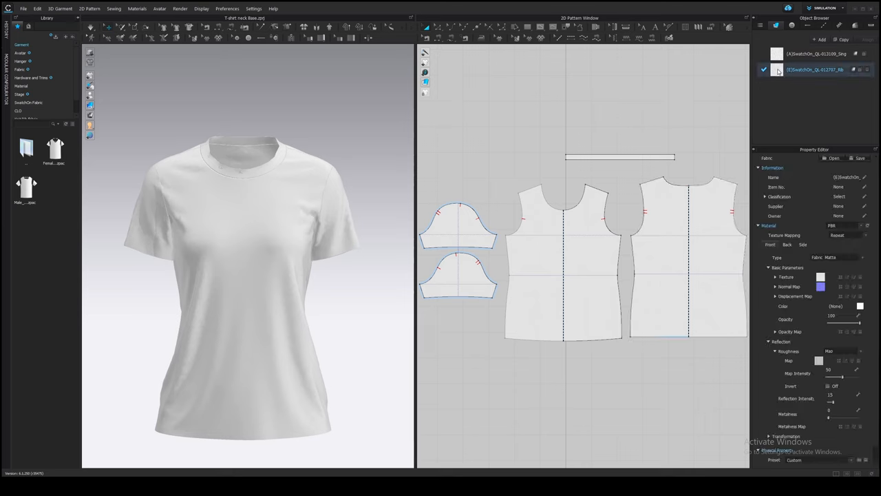
Give the neckband piece a particle distance of 5 and verify it.
left_click(618, 157)
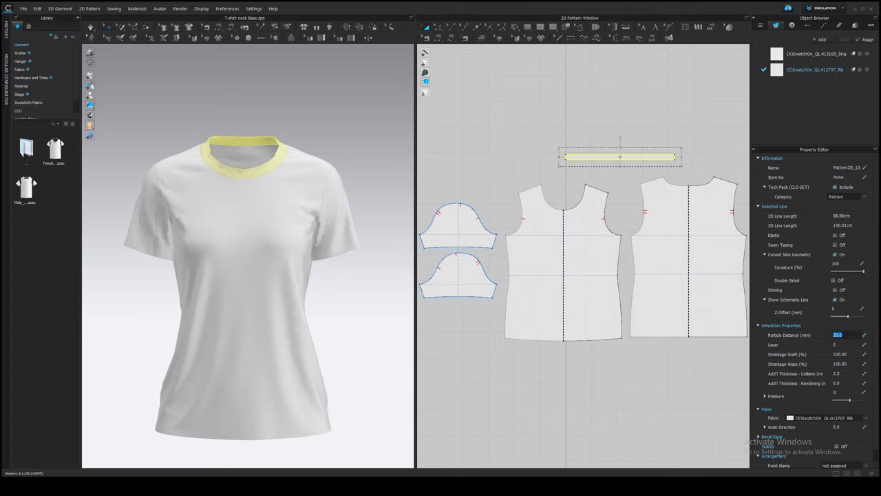
type("5")
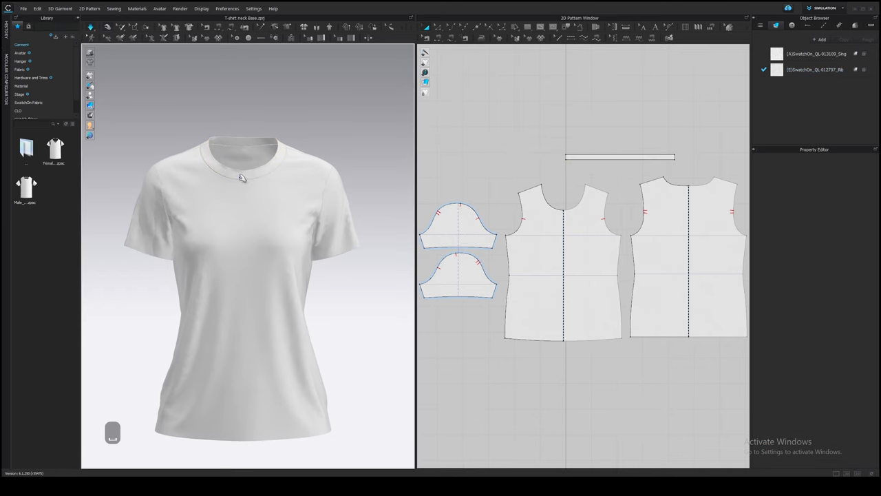
left_click(618, 157)
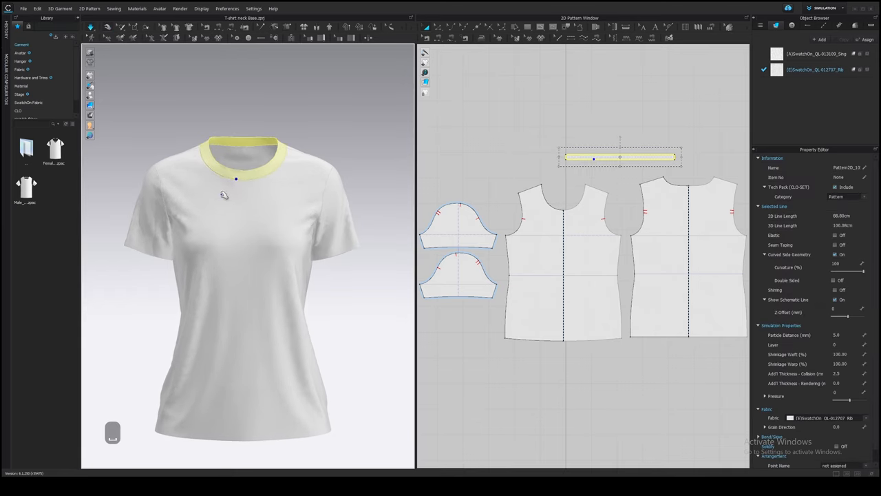
mouse_move(364, 185)
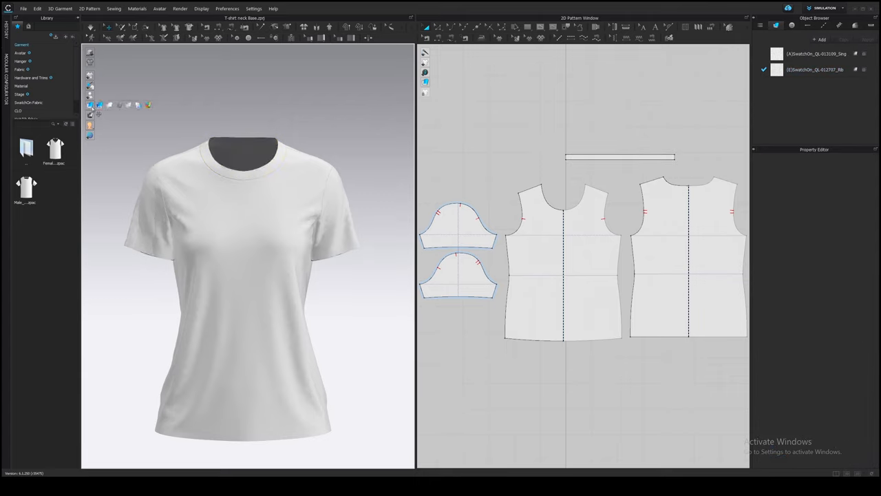
mouse_move(91, 105)
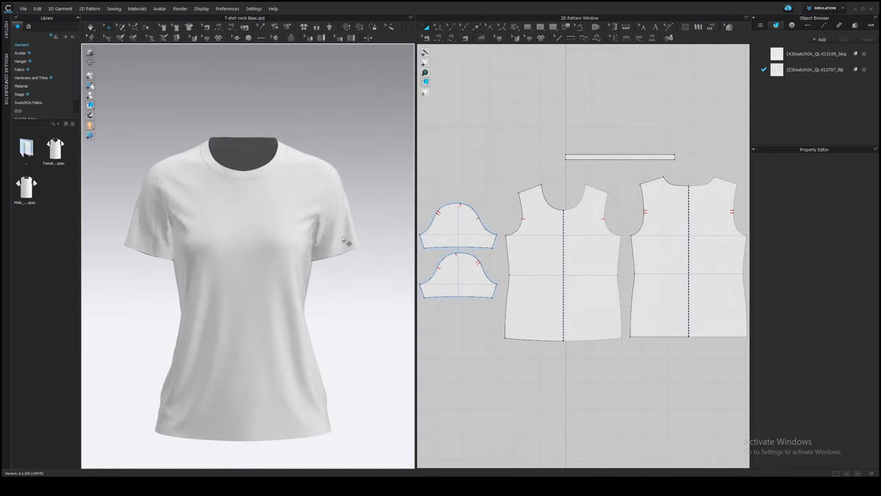
left_click(620, 157)
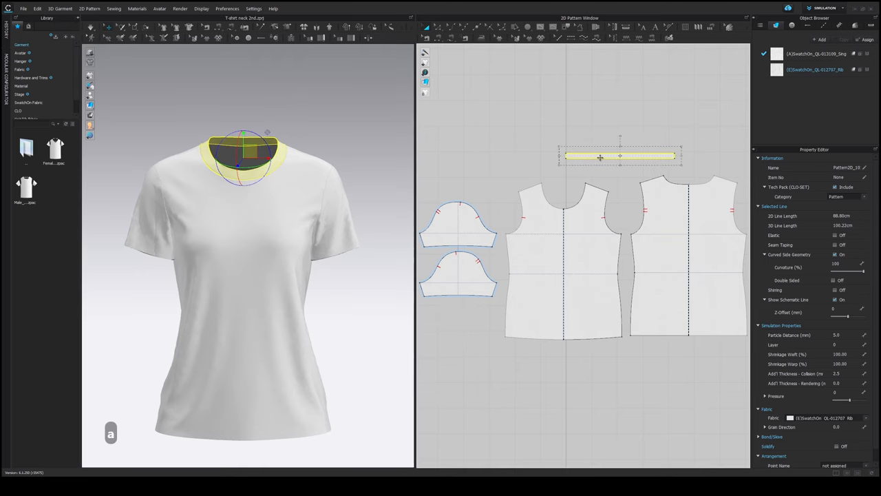
left_click_drag(600, 157, 618, 118)
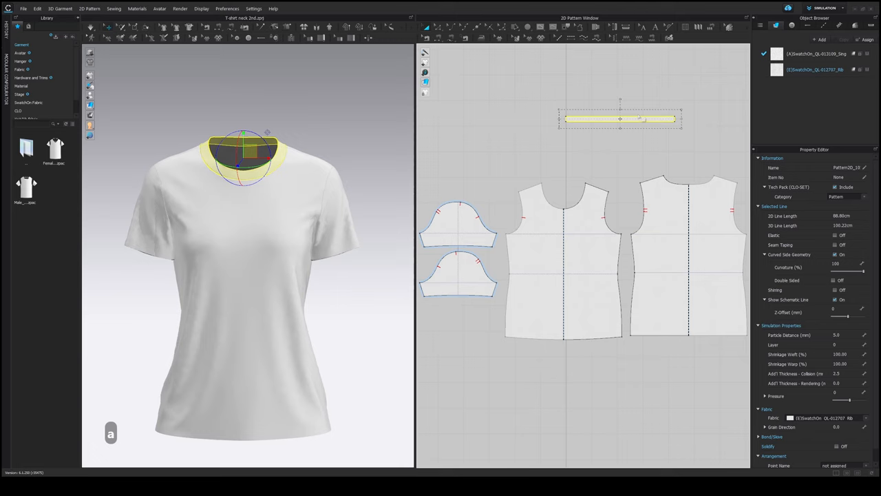
key("ctrl+v")
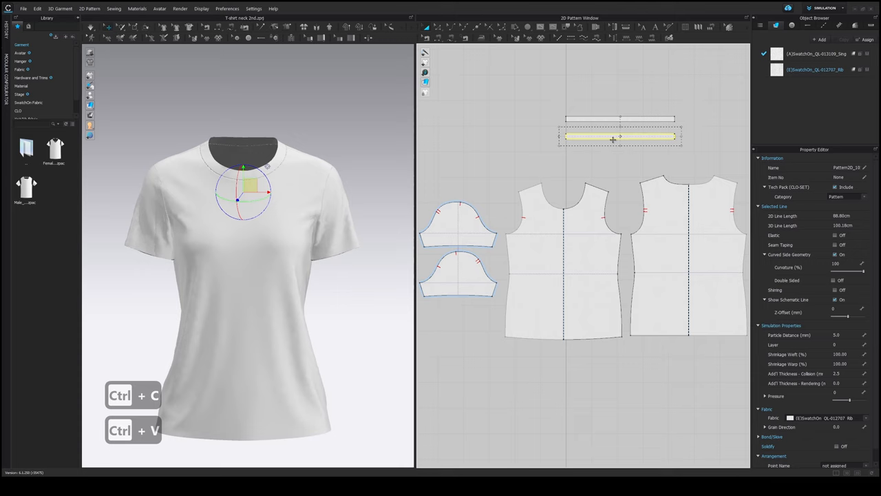
key("ctrl+v")
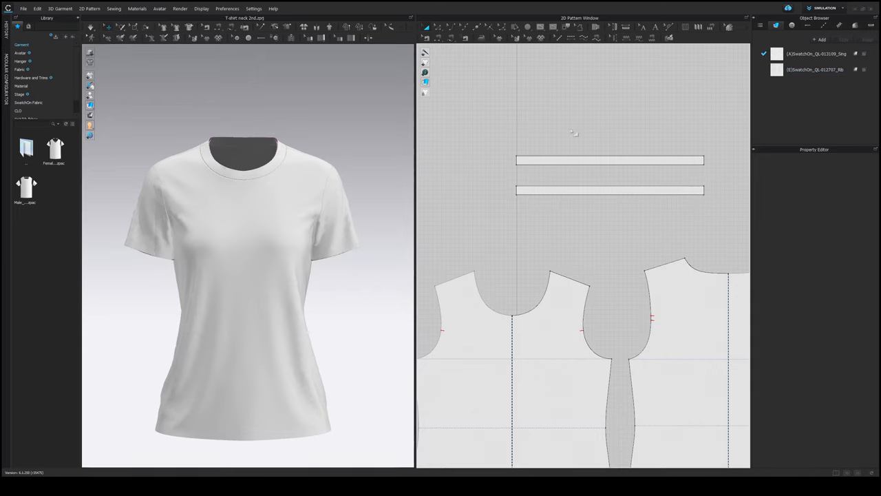
Select the strip's long edge and bring up its pattern outline offset settings.
left_click(608, 190)
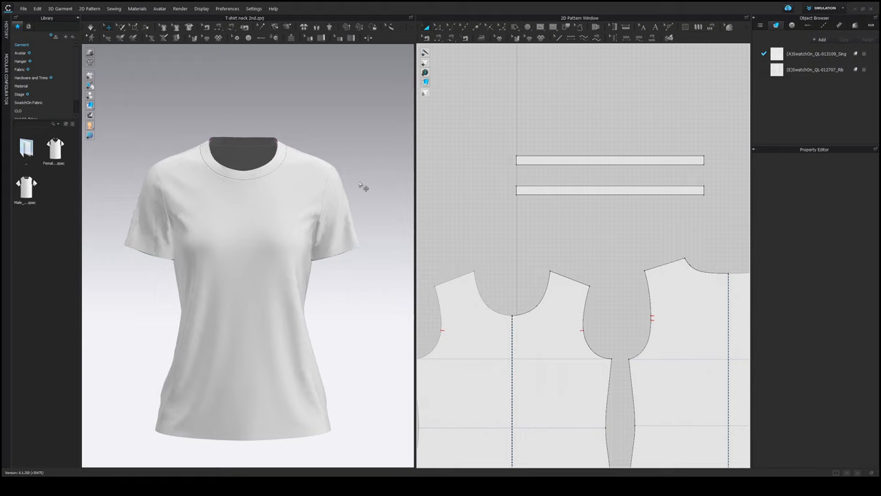
mouse_move(609, 220)
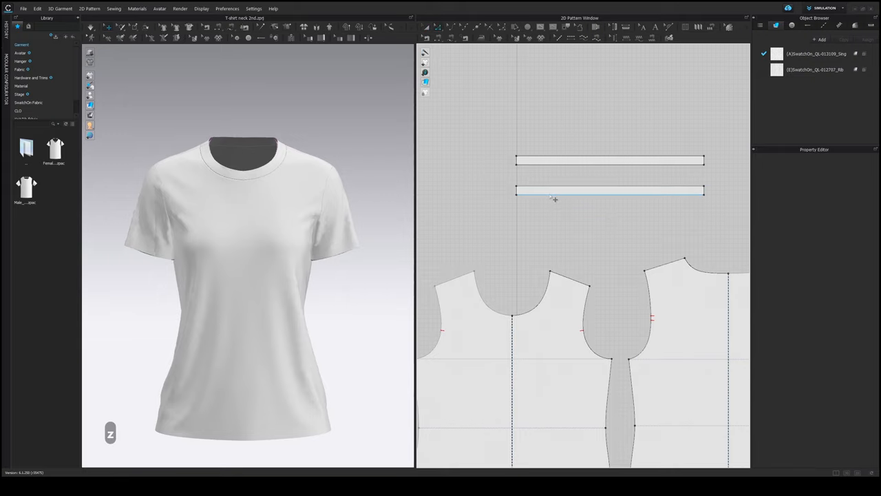
left_click(608, 192)
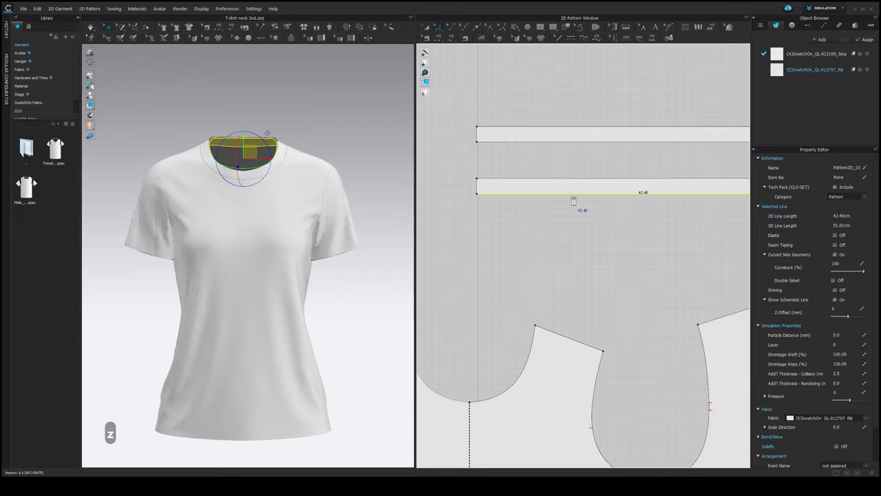
right_click(573, 201)
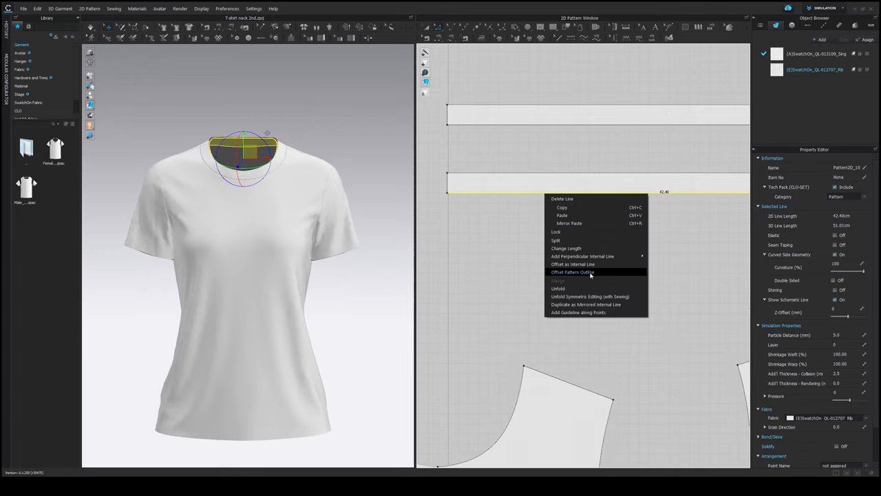
left_click(573, 272)
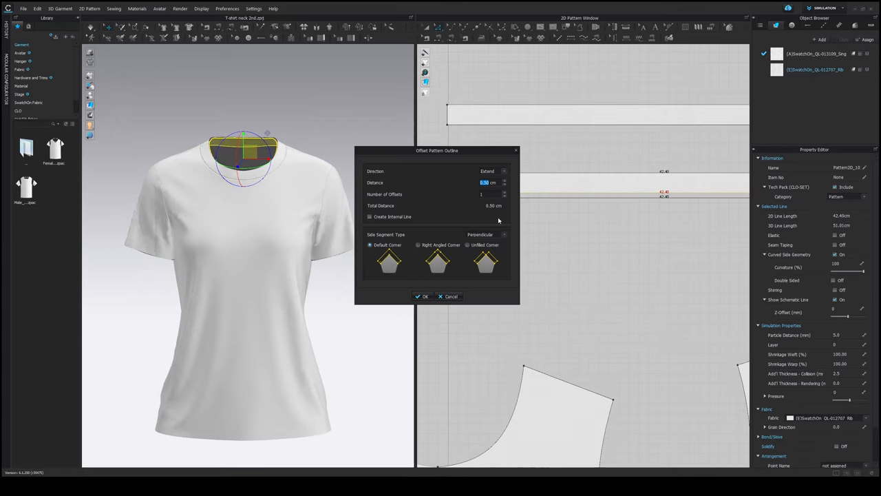
left_click_drag(436, 150, 344, 169)
type(".7")
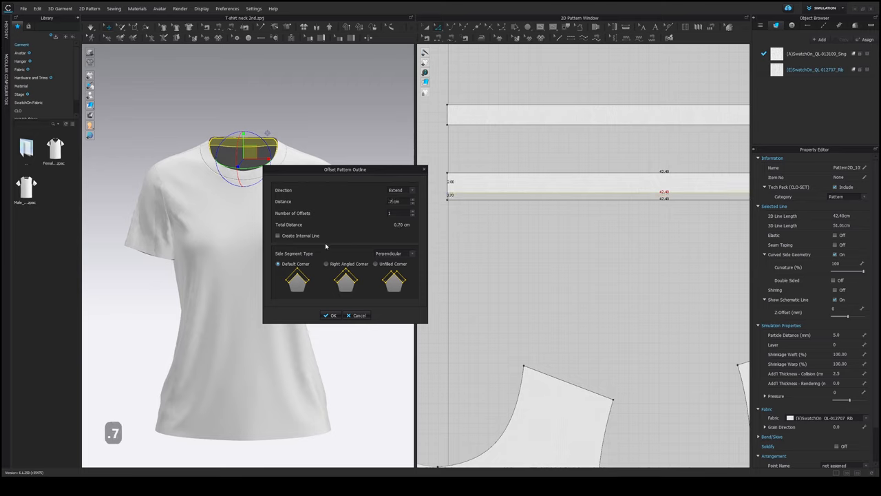
mouse_move(403, 206)
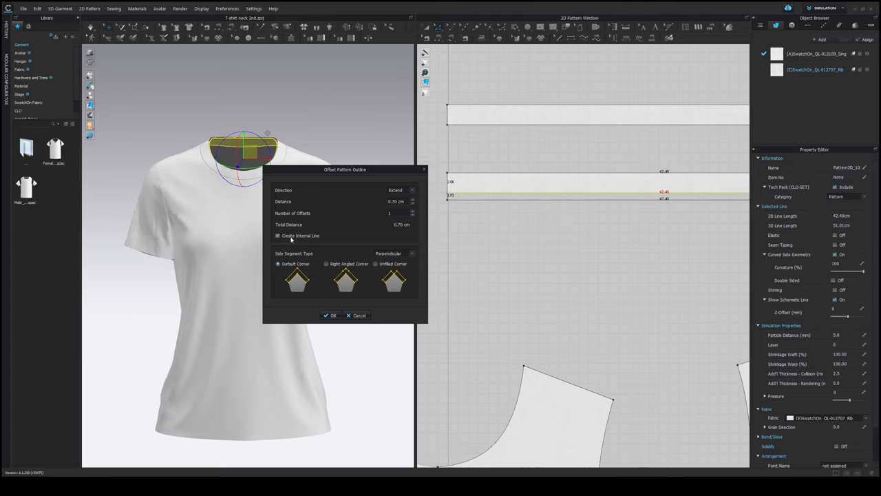
mouse_move(606, 195)
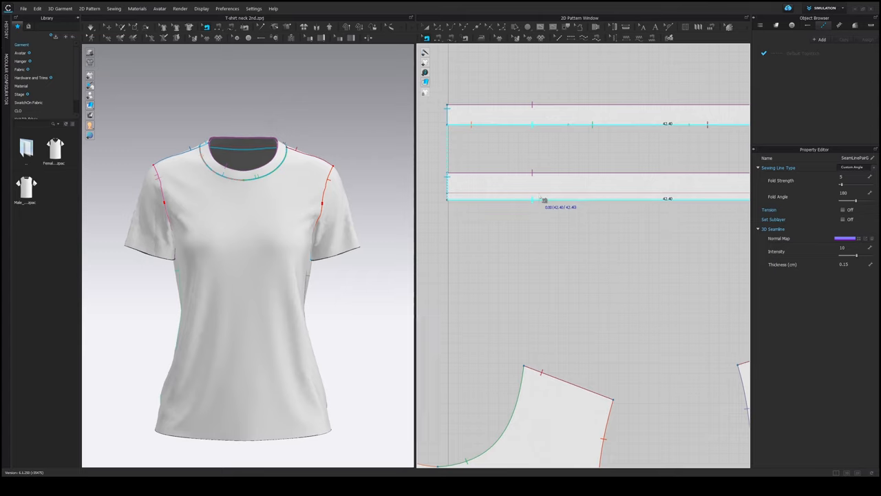
Finish editing the selected seams' fold and seamline settings.
key("Delete")
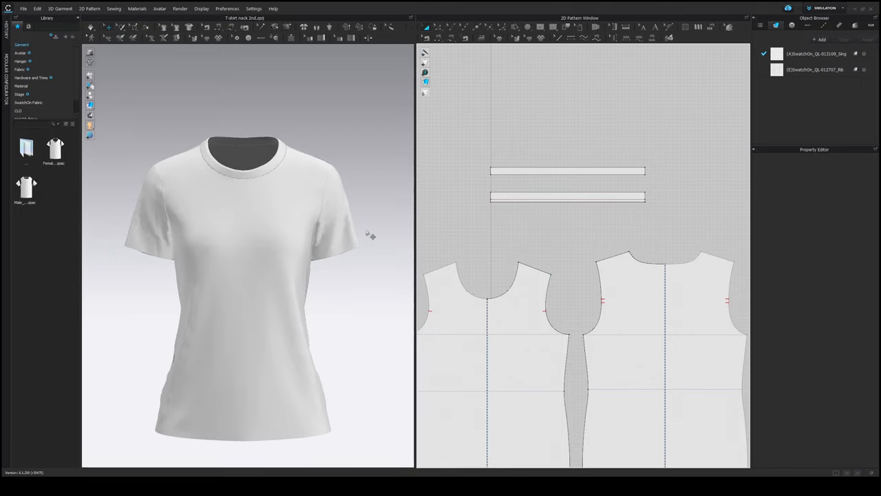
mouse_move(241, 187)
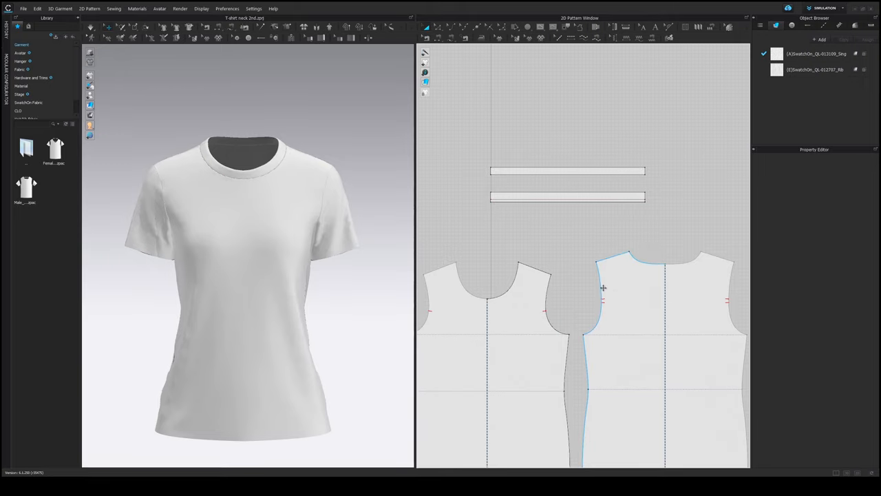
Offset the front body's neckline 0.4 cm inward as an internal line.
left_click(509, 289)
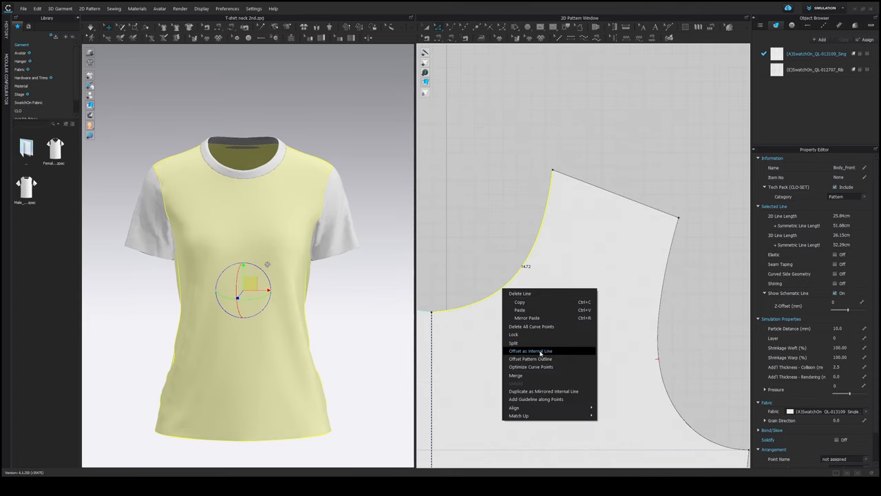
left_click(530, 351)
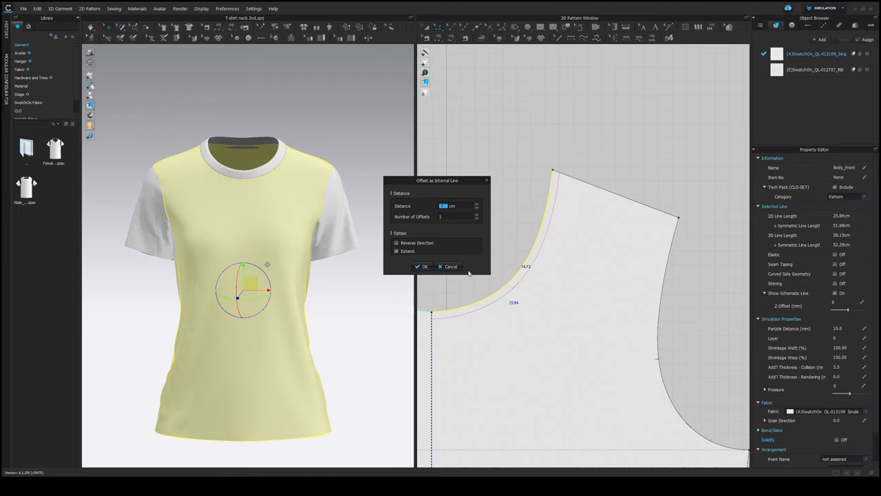
type(".4")
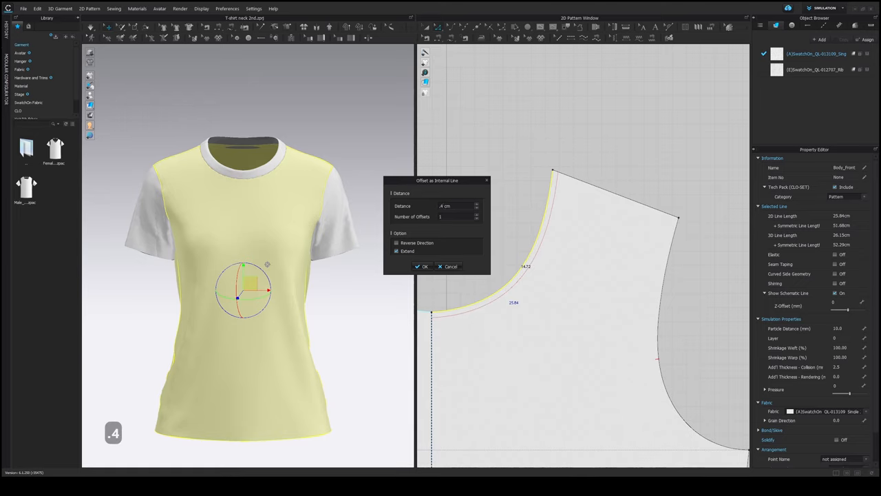
left_click(396, 250)
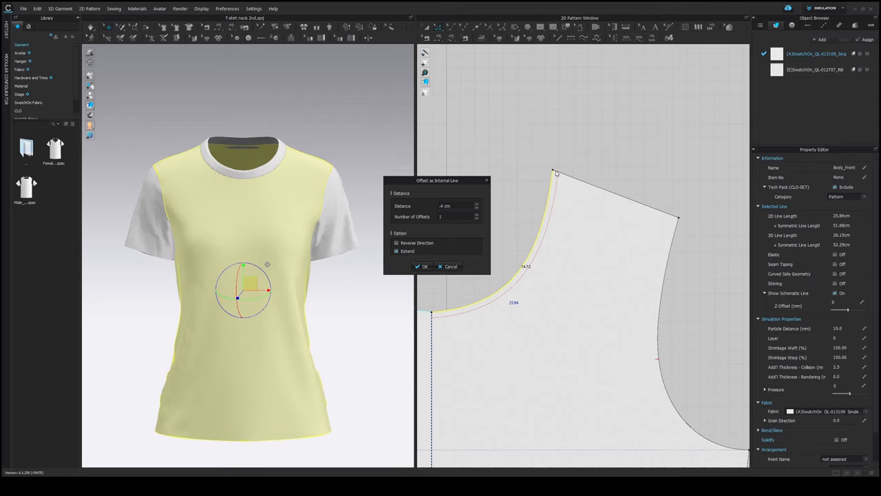
mouse_move(562, 167)
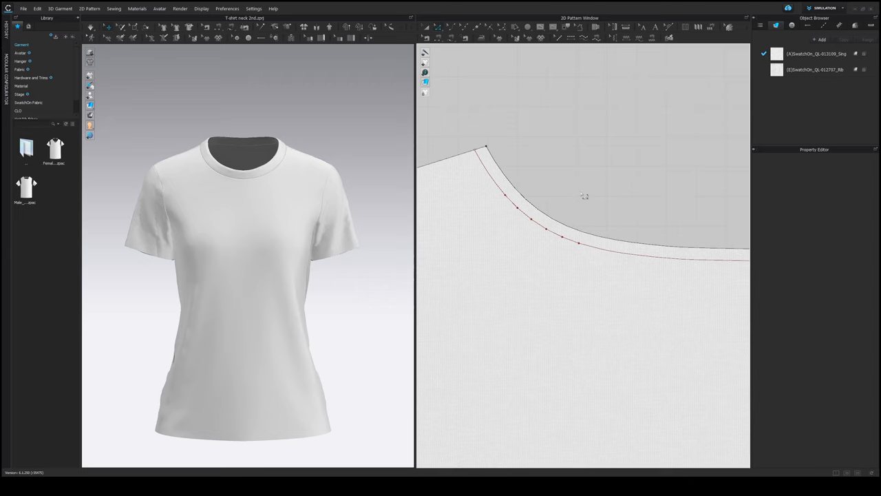
mouse_move(573, 192)
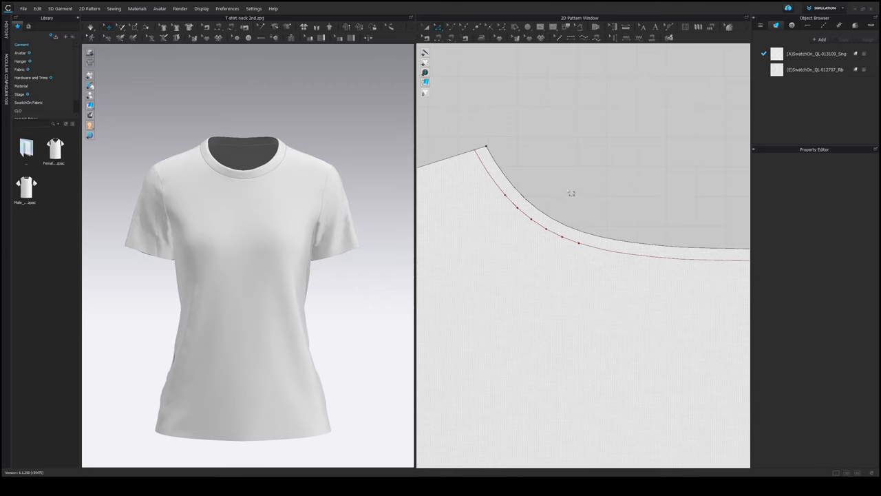
mouse_move(467, 190)
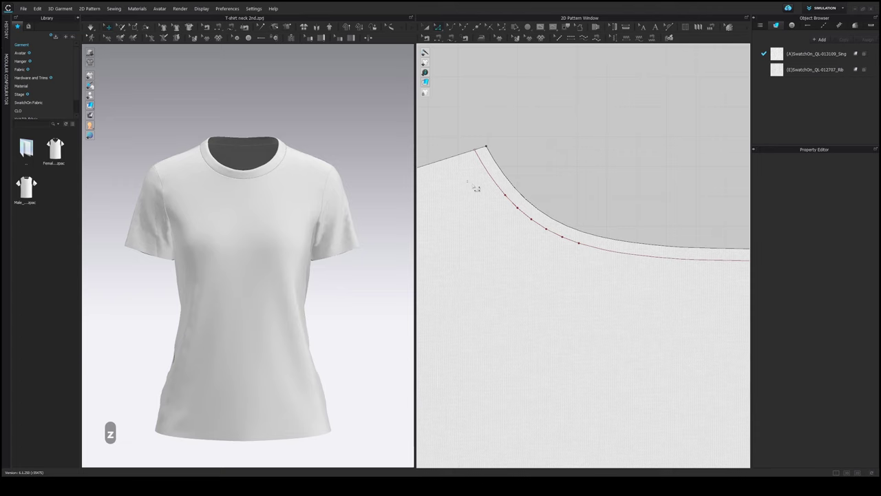
right_click(581, 246)
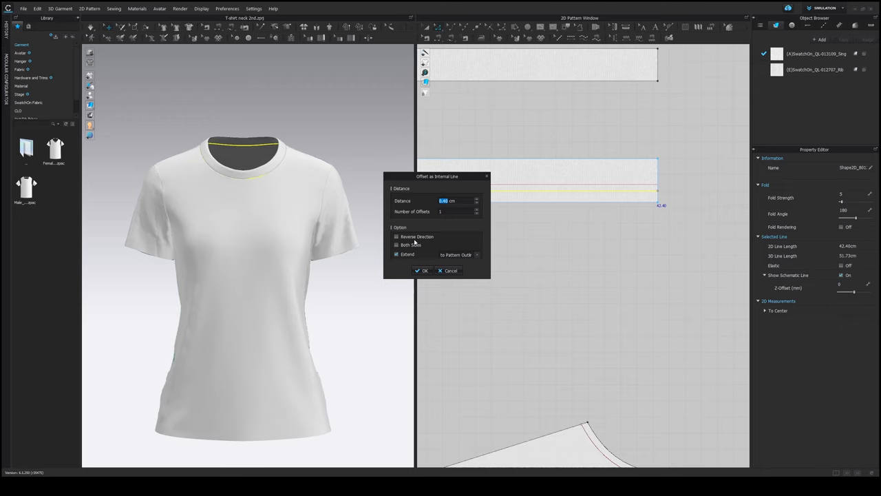
mouse_move(413, 240)
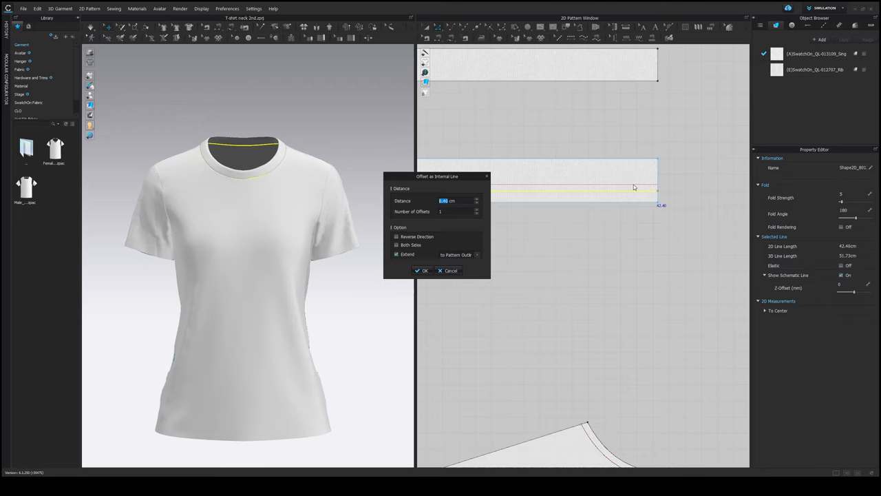
mouse_move(655, 200)
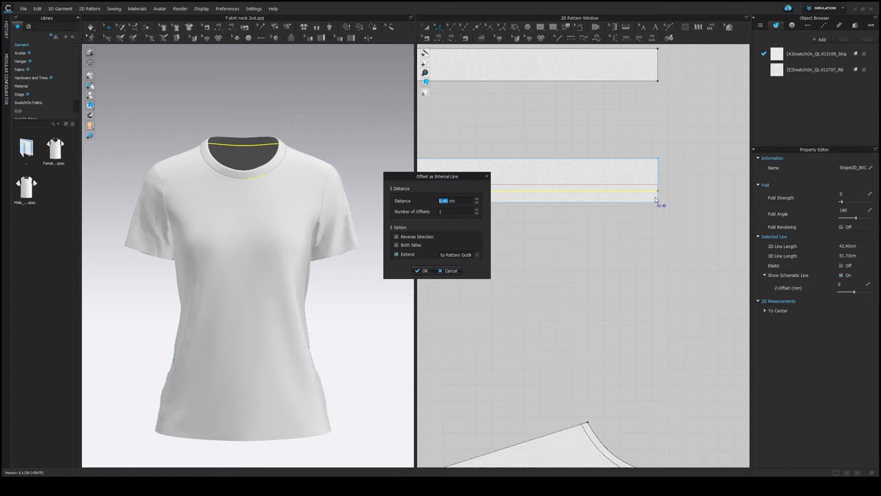
mouse_move(408, 243)
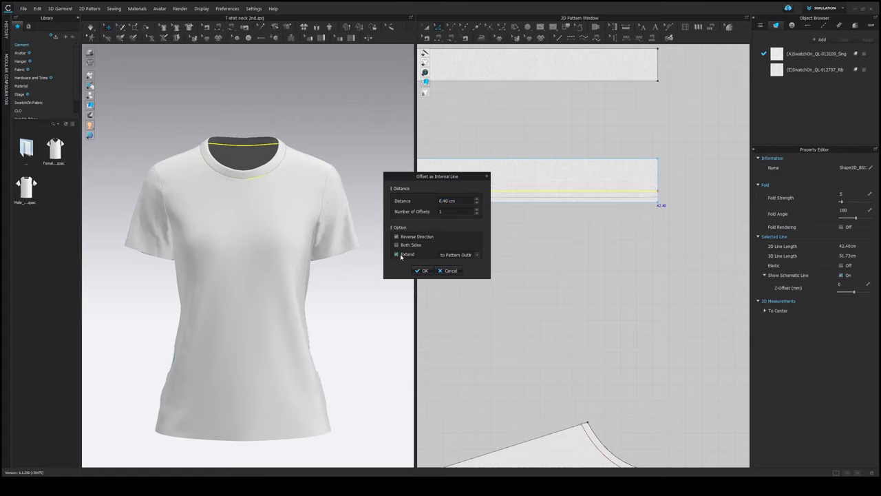
Make the 0.4 cm offset line extend to the strip's pattern outline.
left_click(421, 270)
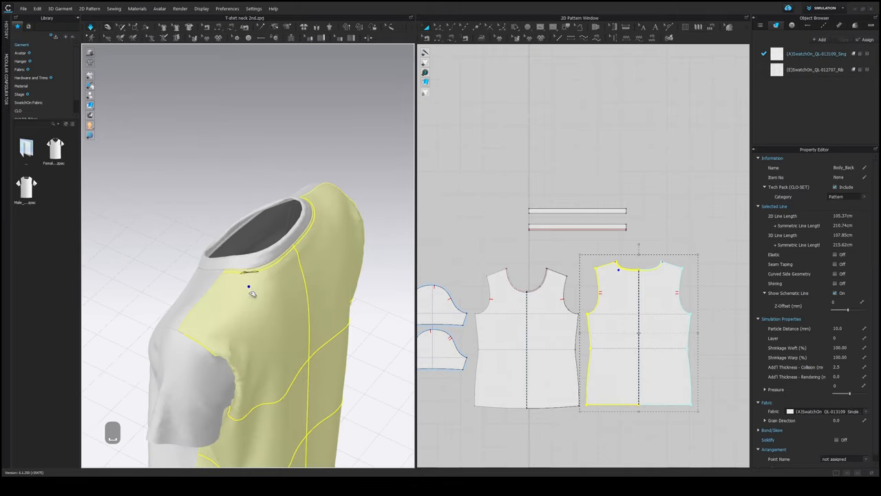
left_click(577, 210)
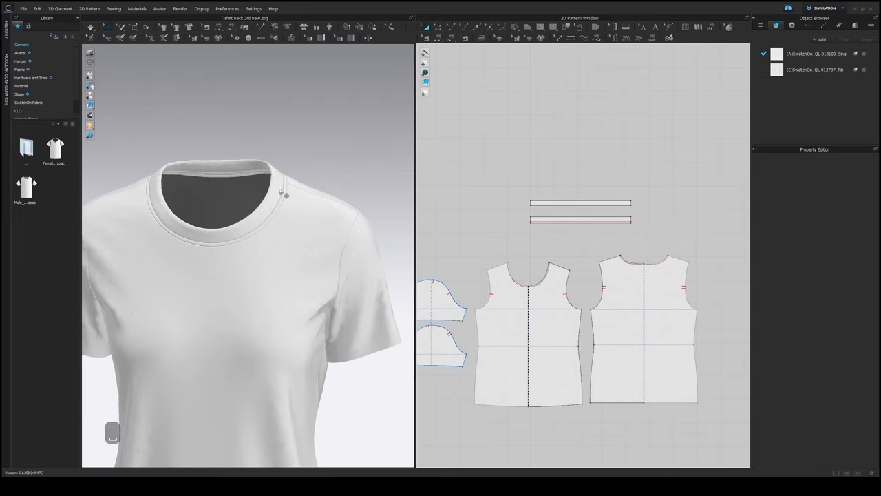
left_click(579, 202)
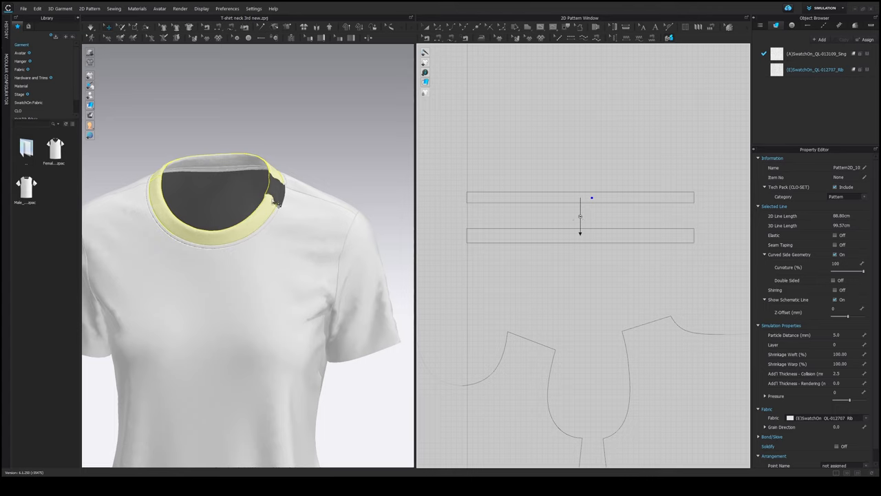
mouse_move(236, 165)
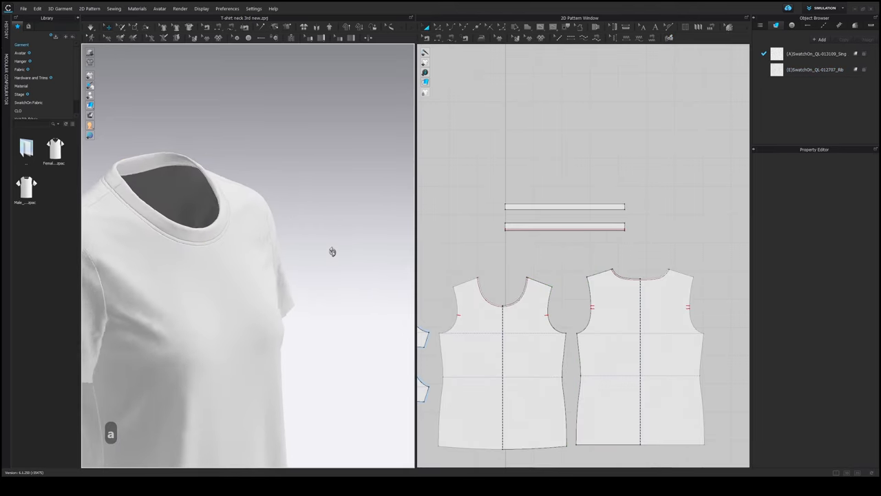
left_click_drag(331, 251, 300, 304)
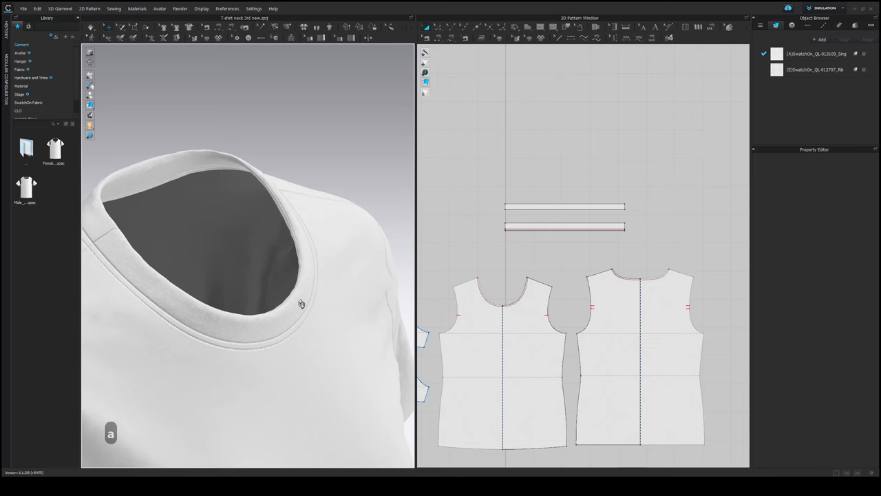
left_click(565, 206)
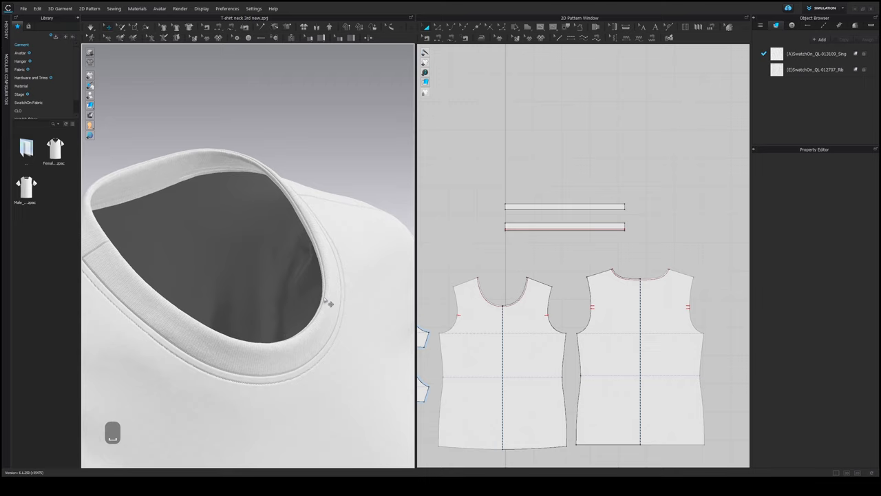
mouse_move(304, 215)
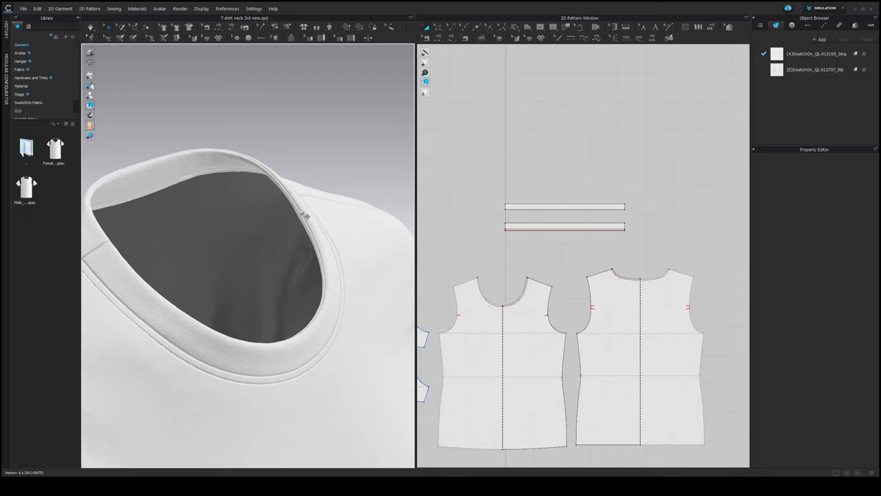
mouse_move(317, 237)
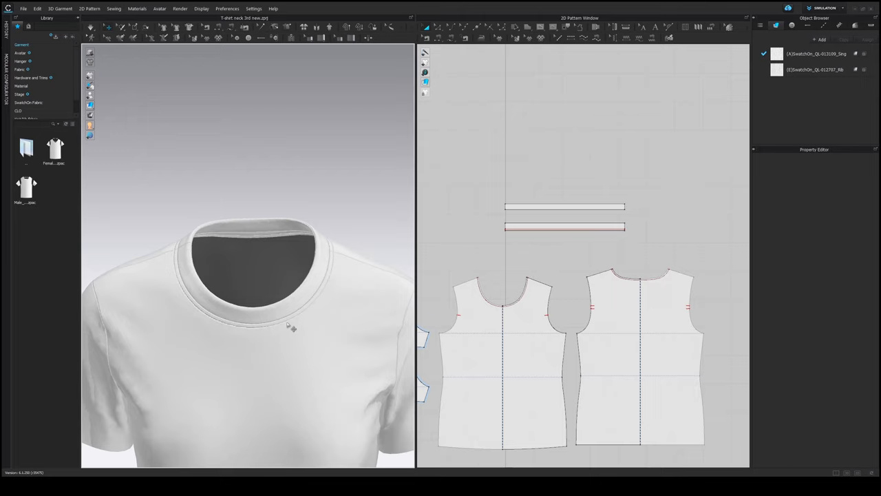
mouse_move(246, 338)
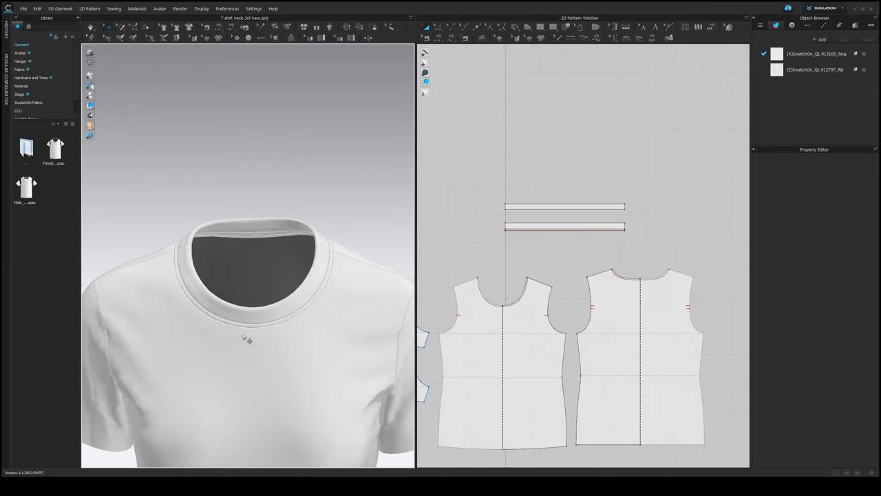
mouse_move(300, 322)
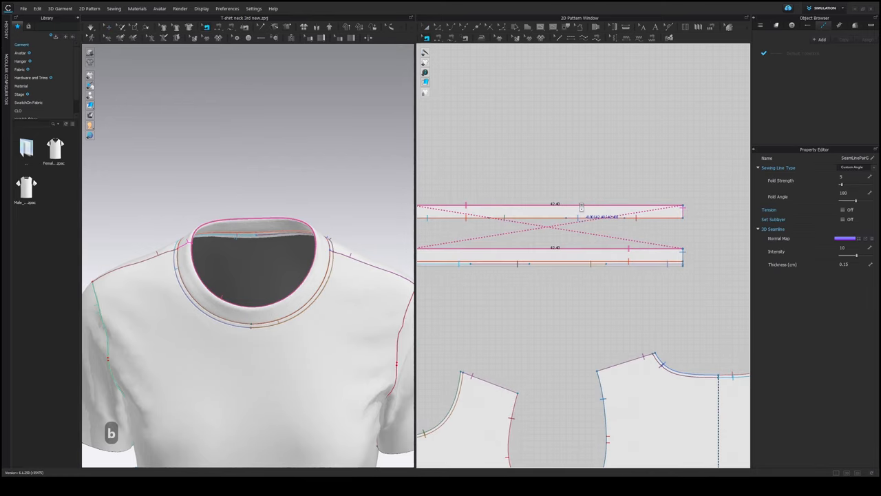
mouse_move(814, 234)
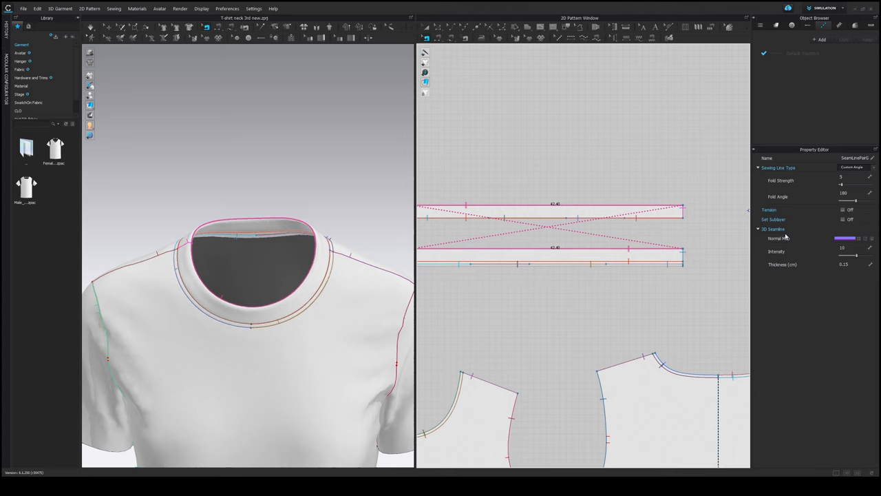
mouse_move(773, 243)
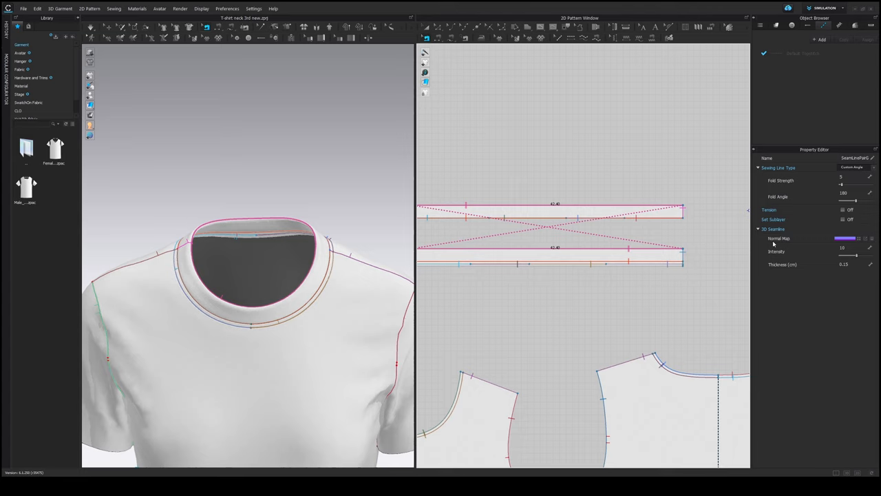
mouse_move(769, 245)
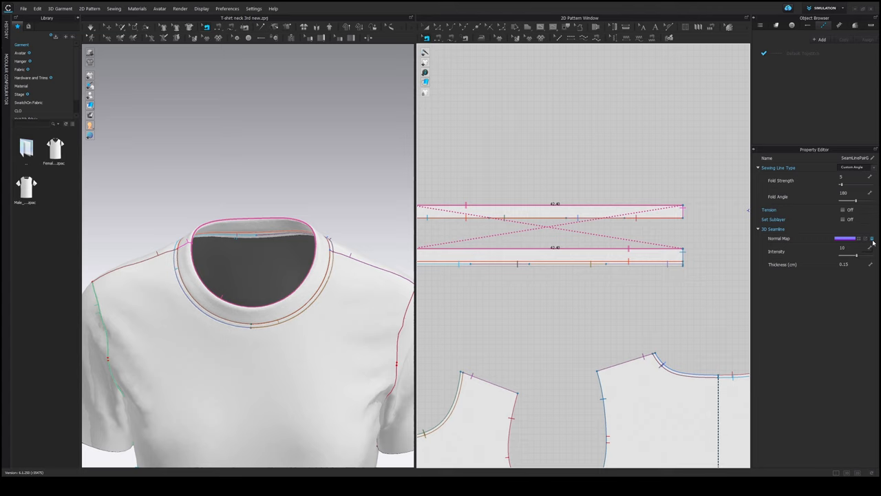
mouse_move(870, 238)
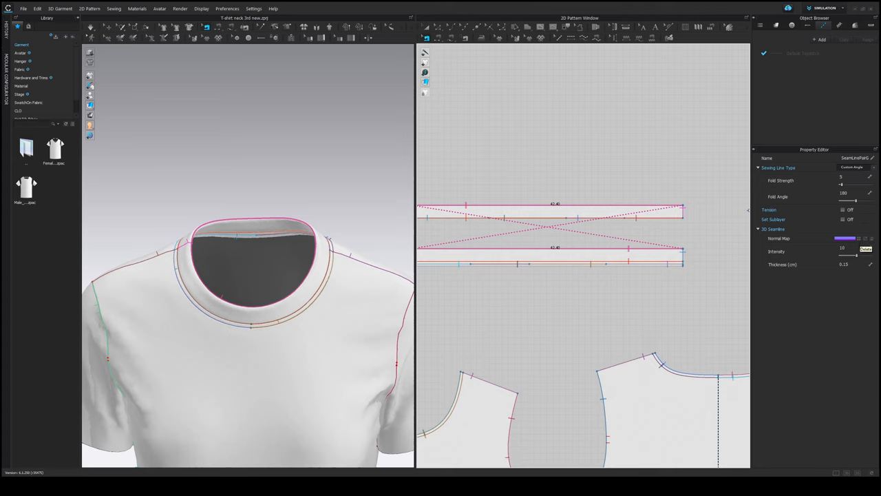
Replace the neckband seam bump intensity value for the 3D seamline.
triple_click(844, 264)
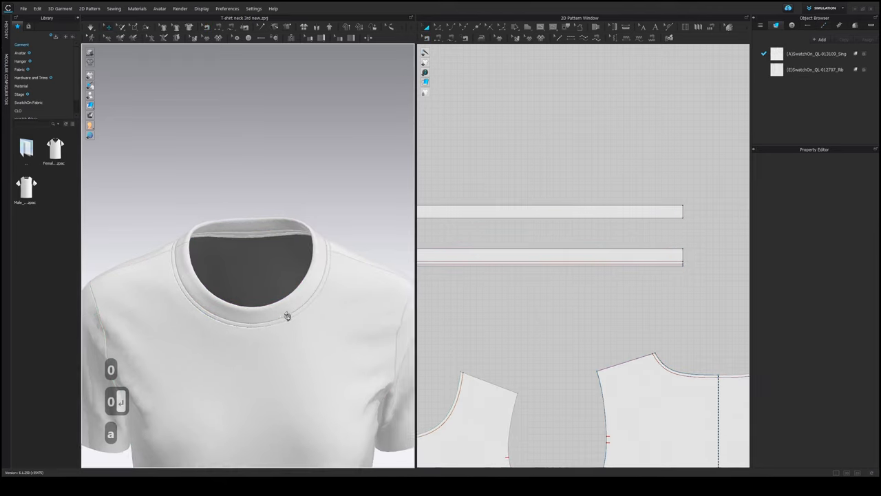
scroll("up", 3)
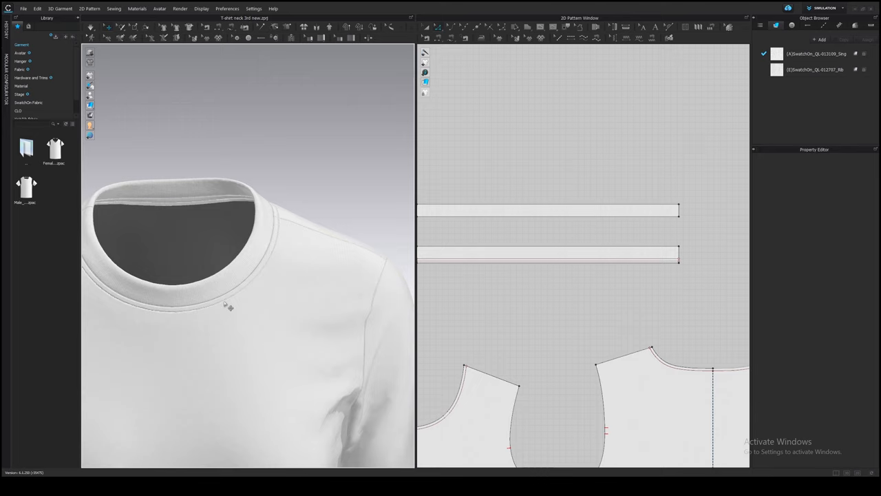
mouse_move(375, 300)
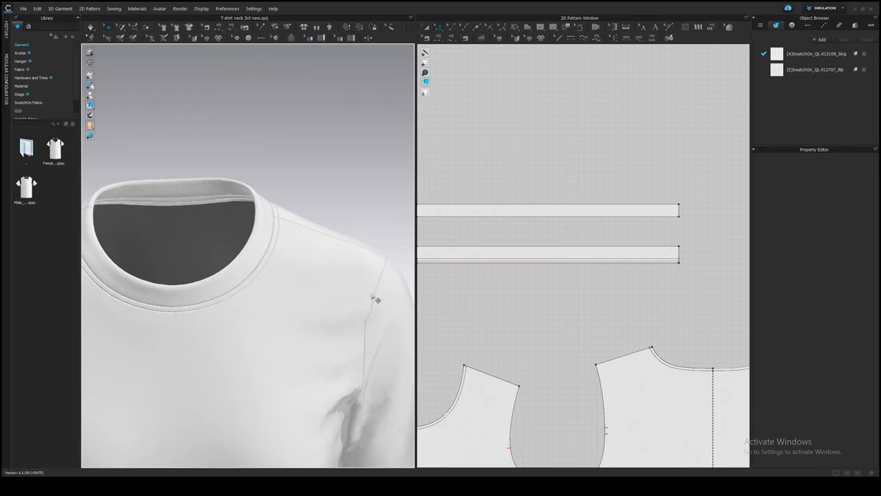
mouse_move(327, 289)
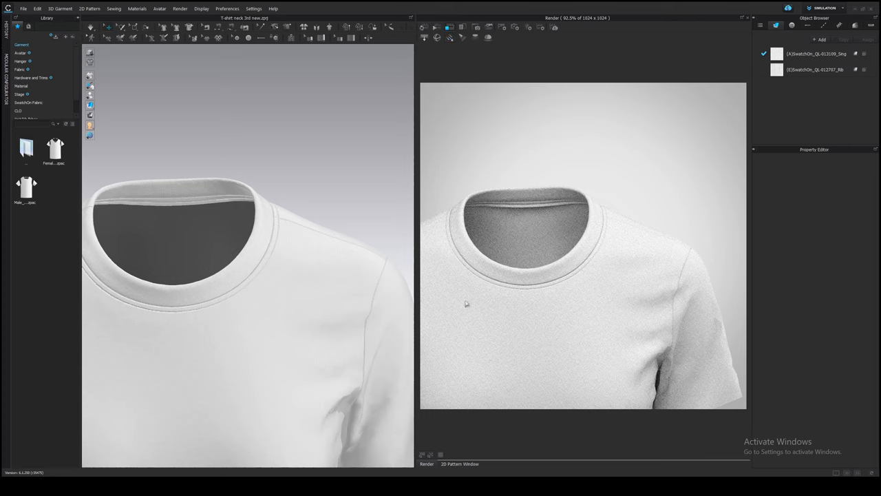
mouse_move(569, 287)
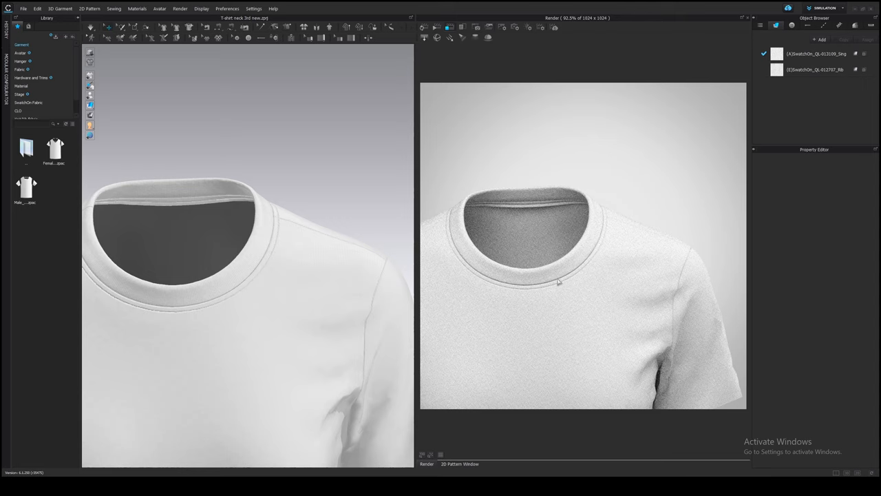
mouse_move(686, 273)
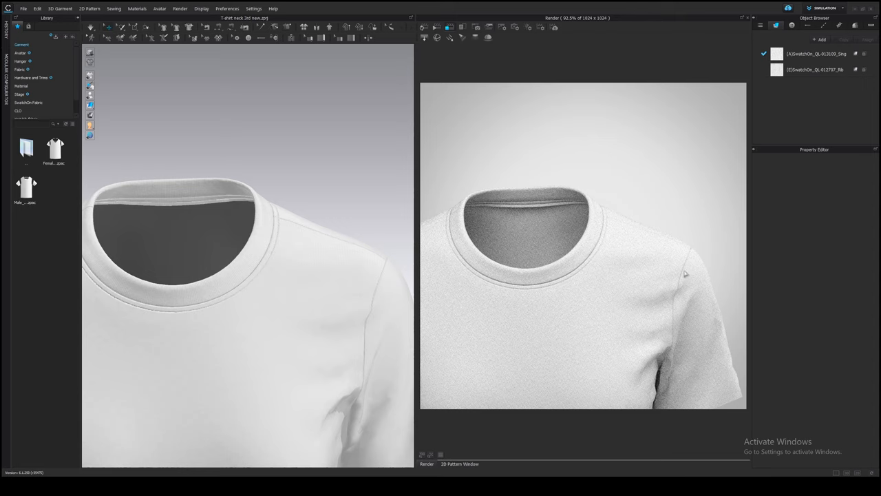
mouse_move(207, 314)
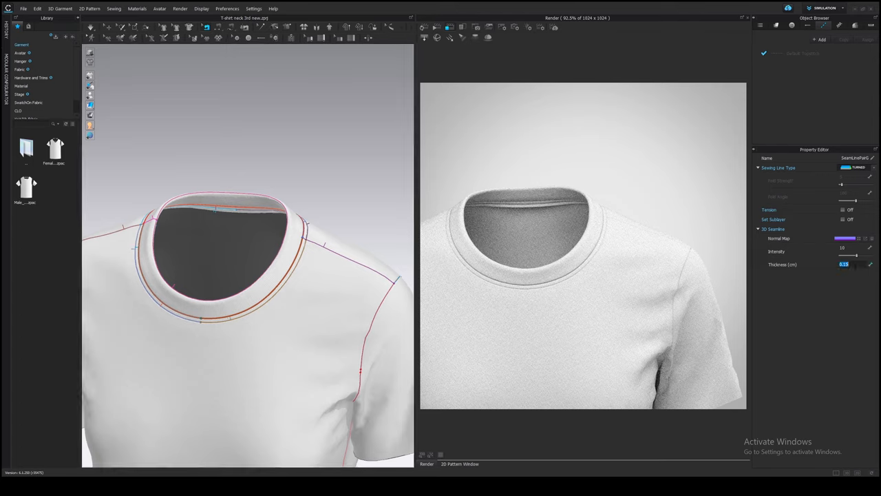
Thin the selected neckline and shoulder seamlines to a 3D thickness of 0.05.
type("0.05")
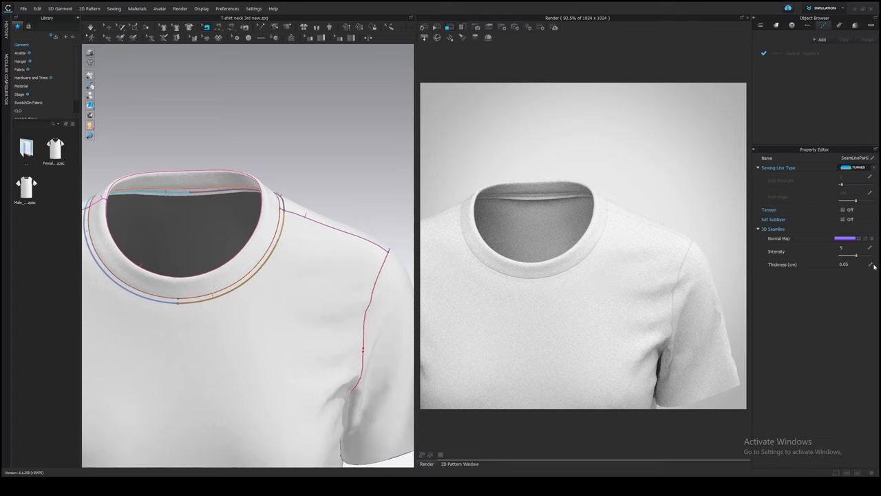
left_click(459, 462)
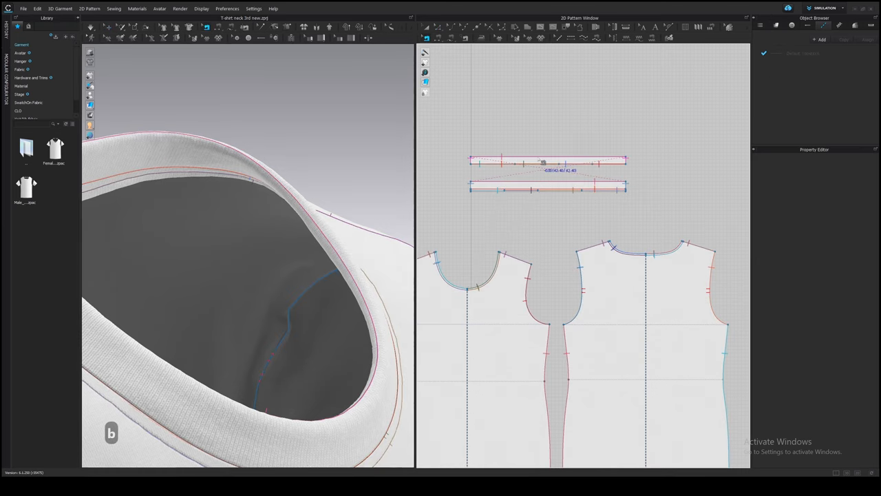
Give the selected neckband seam lines a 120-degree fold angle.
left_click(547, 161)
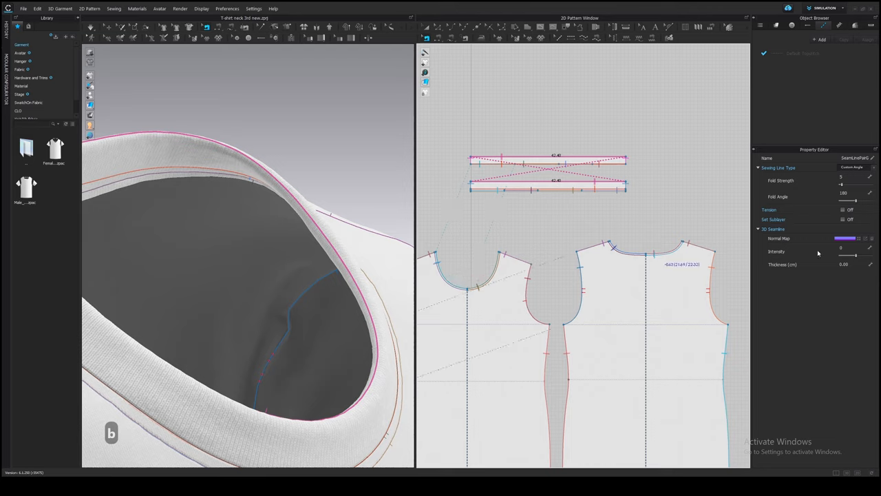
mouse_move(779, 201)
type("120")
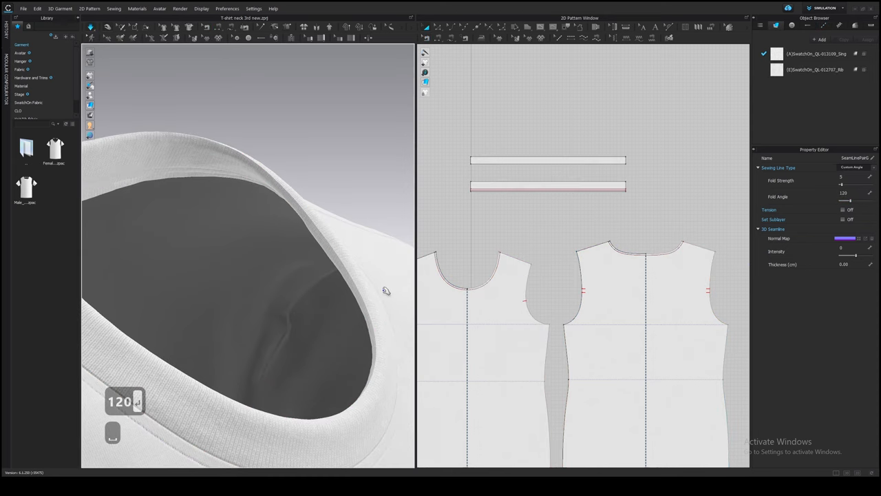
left_click(547, 159)
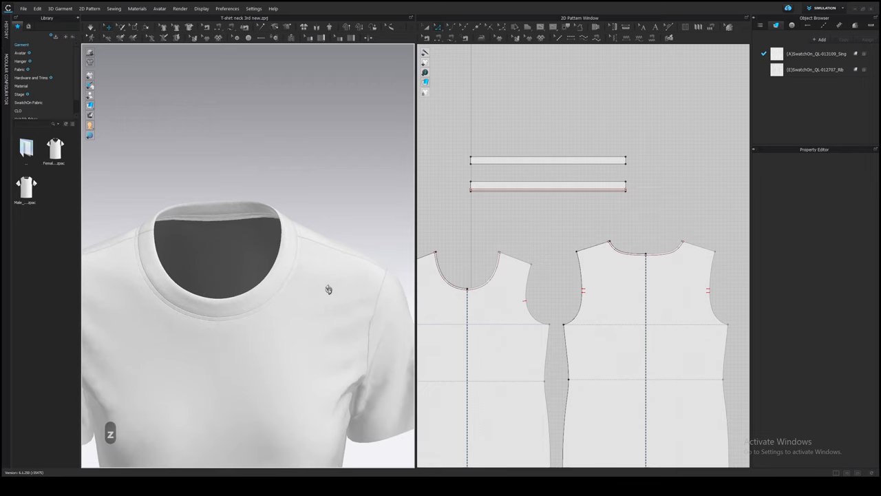
mouse_move(259, 322)
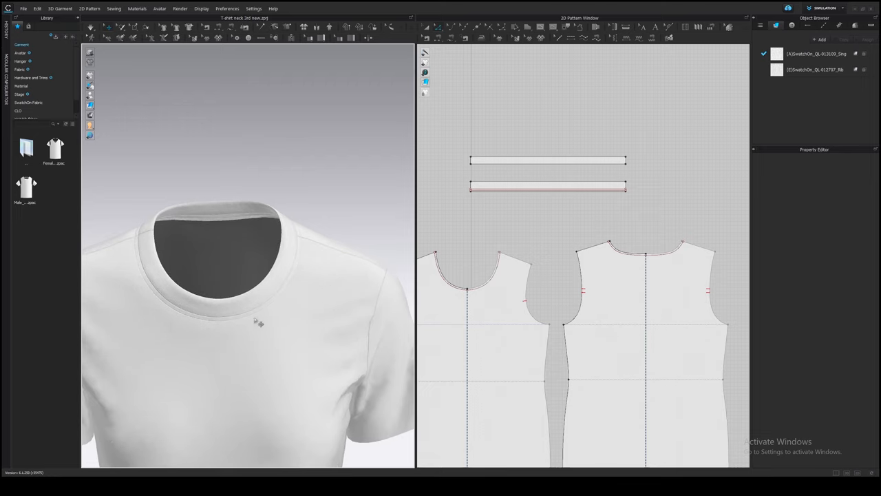
mouse_move(195, 333)
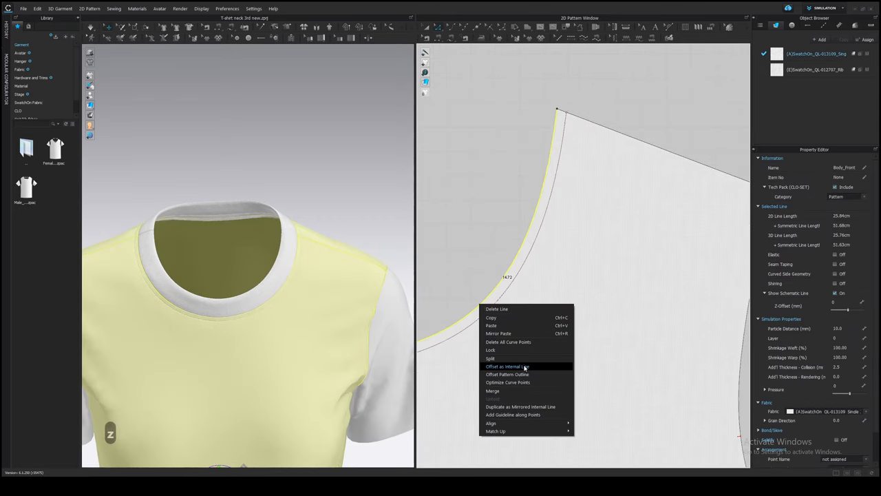
Offset both neckline segments inward as internal lines forming a parallel band.
left_click(507, 367)
type(".7")
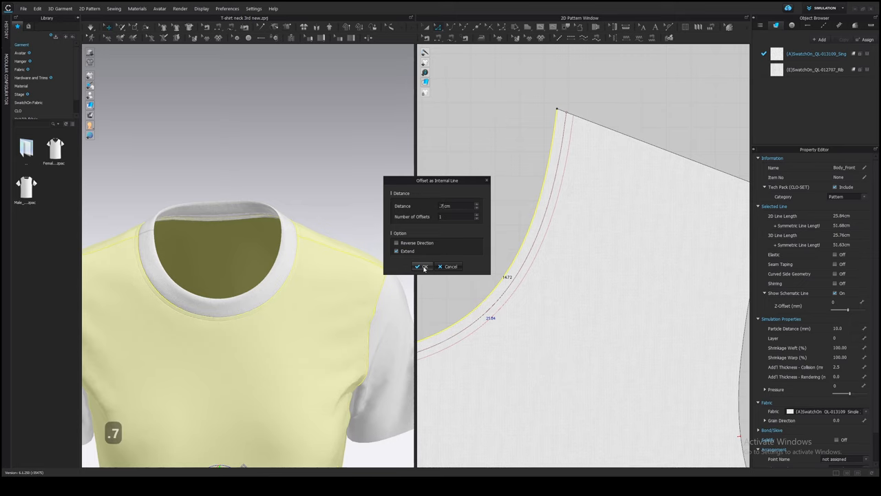
left_click(418, 267)
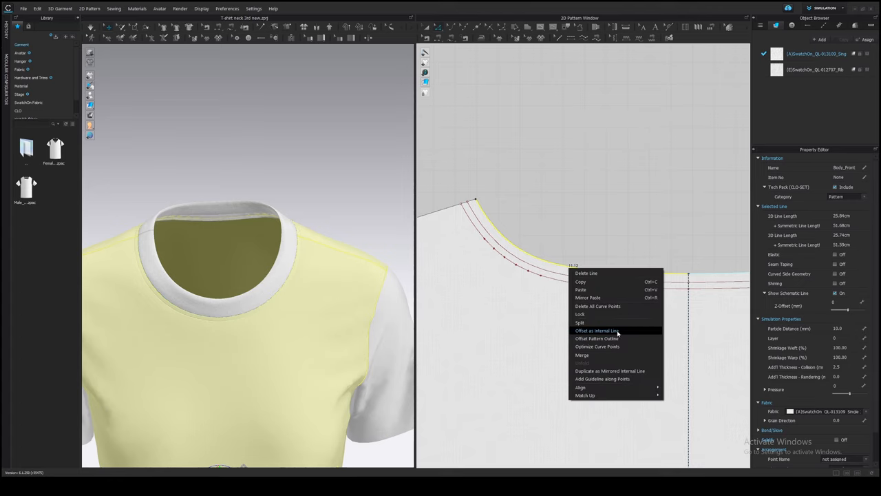
left_click(596, 331)
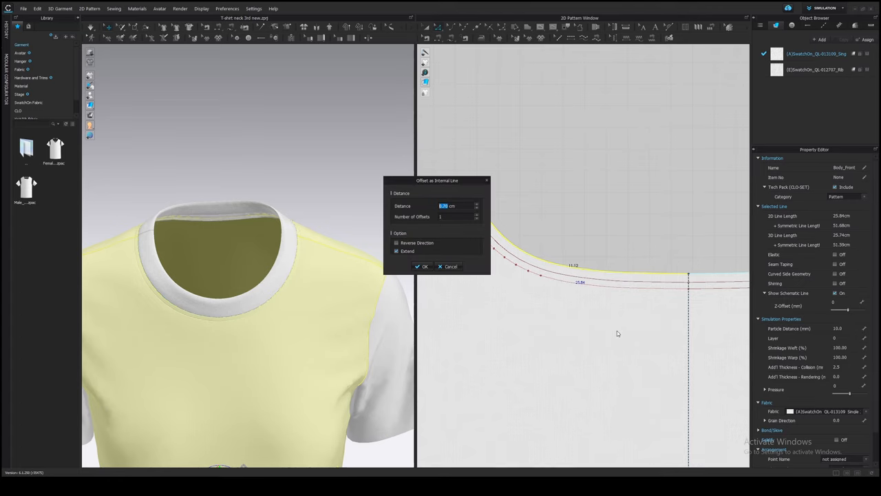
left_click(423, 267)
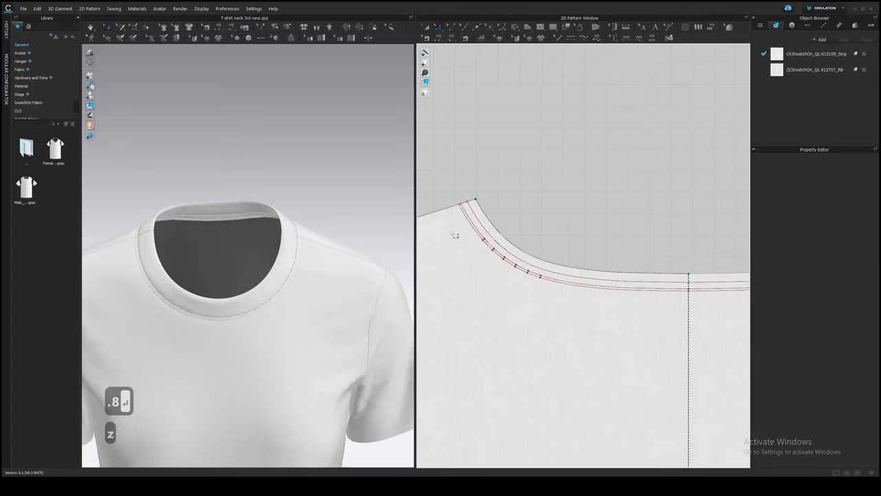
Split the front neckline curve at the chosen point.
right_click(523, 269)
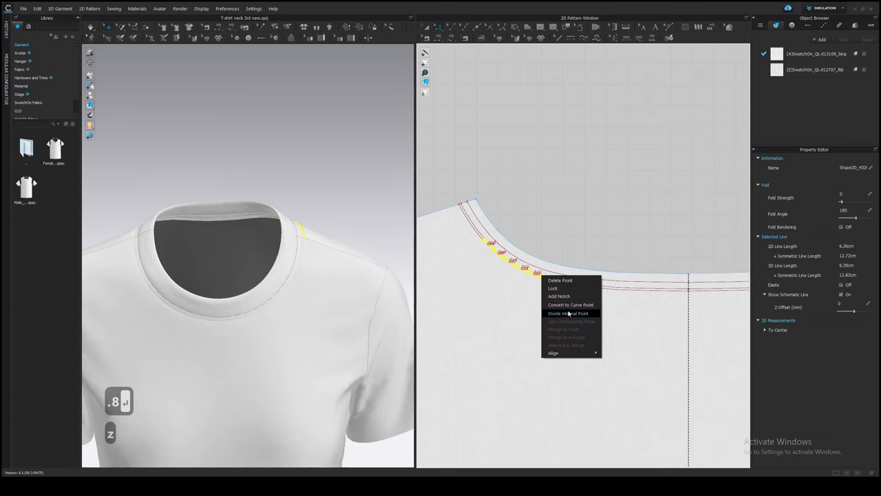
left_click(567, 313)
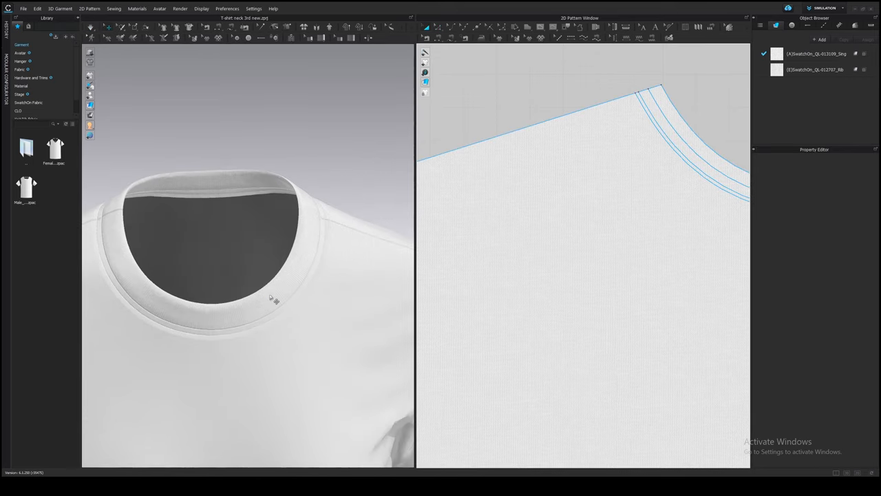
Rename the Default Topstitch in the Object Browser's Topstitch list to 'Single'.
left_click(815, 54)
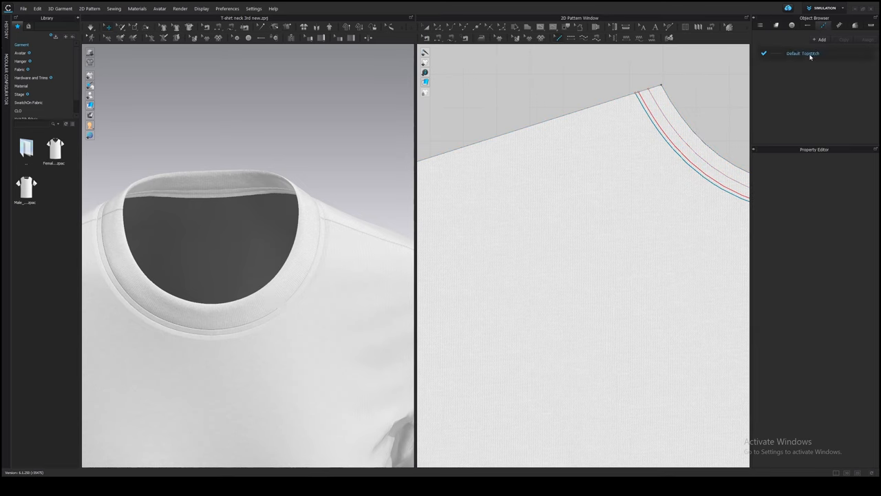
left_click(801, 52)
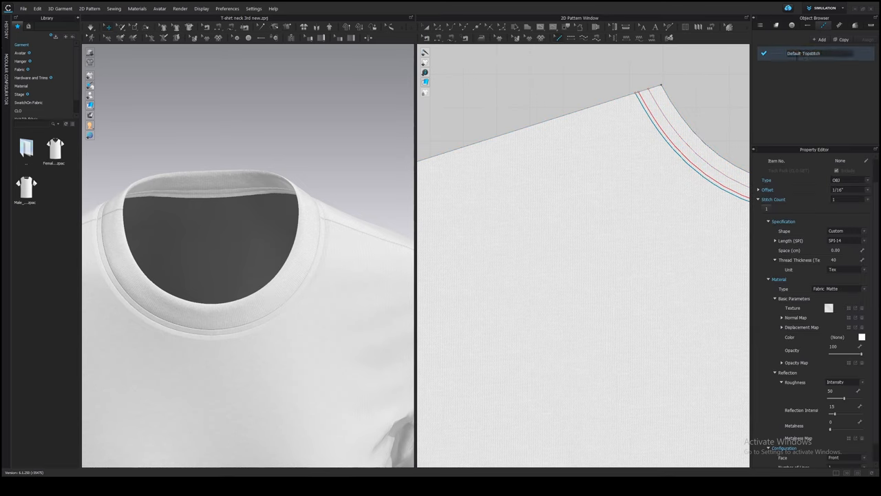
double_click(806, 52)
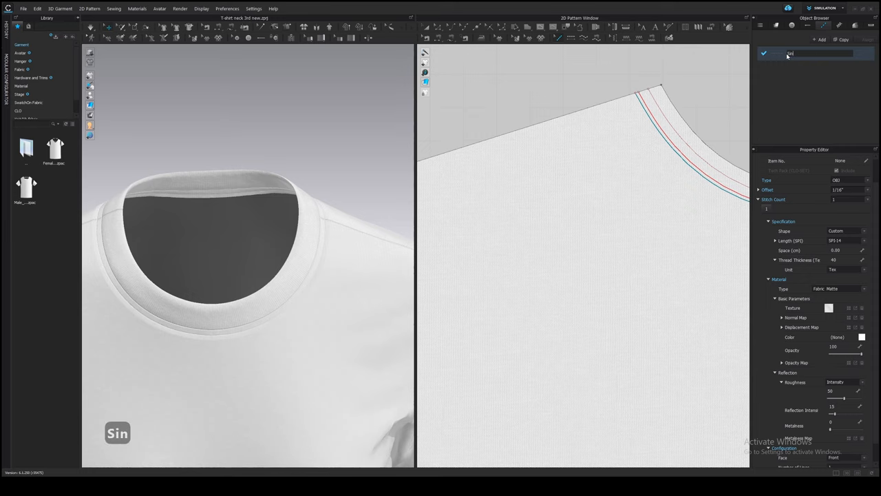
type("gle")
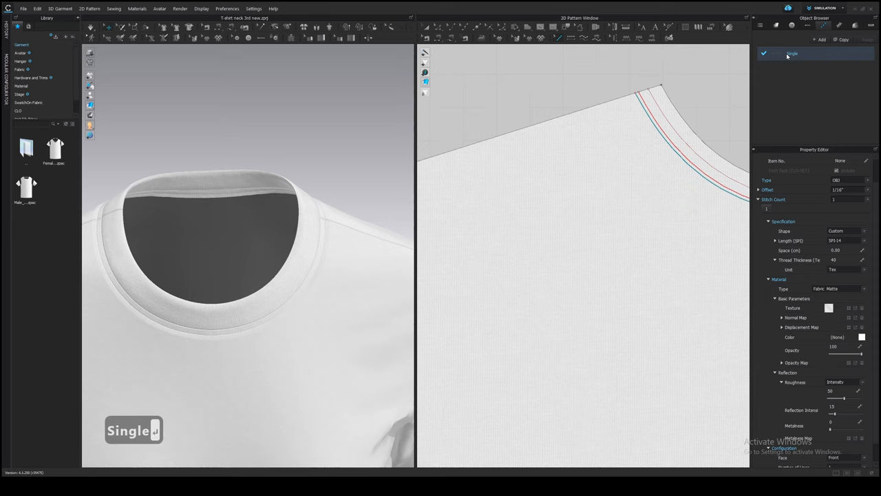
mouse_move(626, 138)
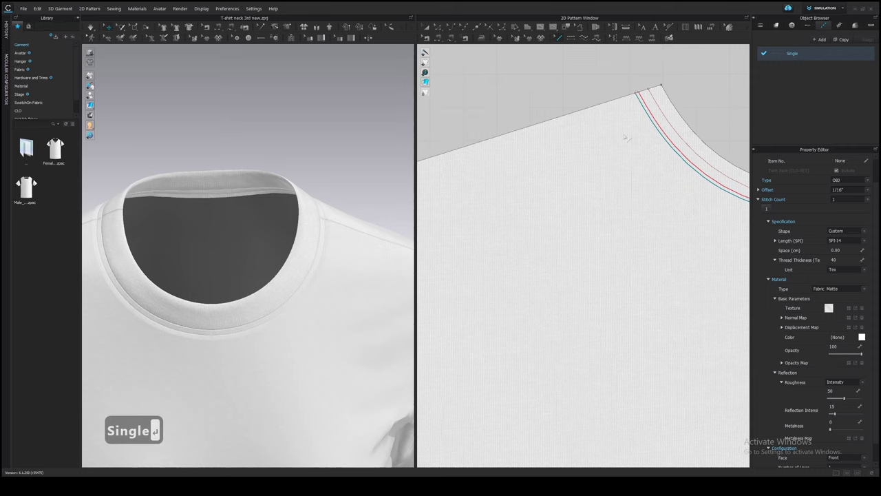
key("k")
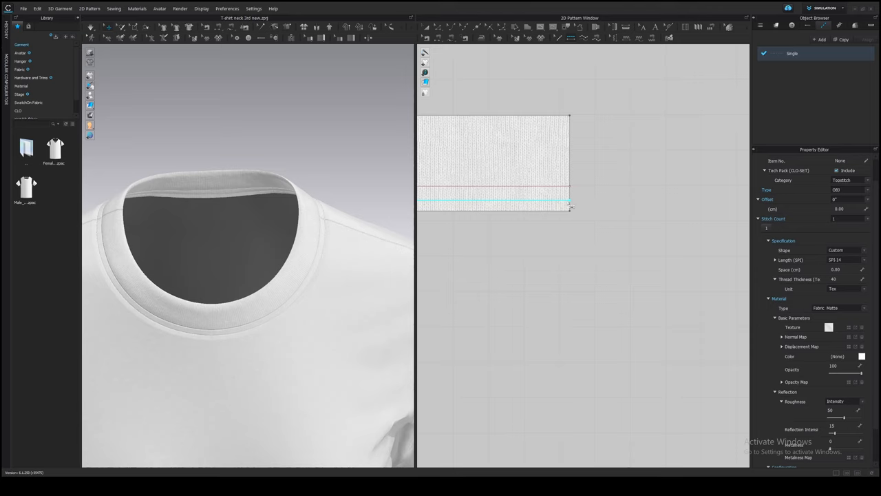
Run the Single topstitch along the neckband edge with thread thickness 80 and a new material type.
left_click(493, 201)
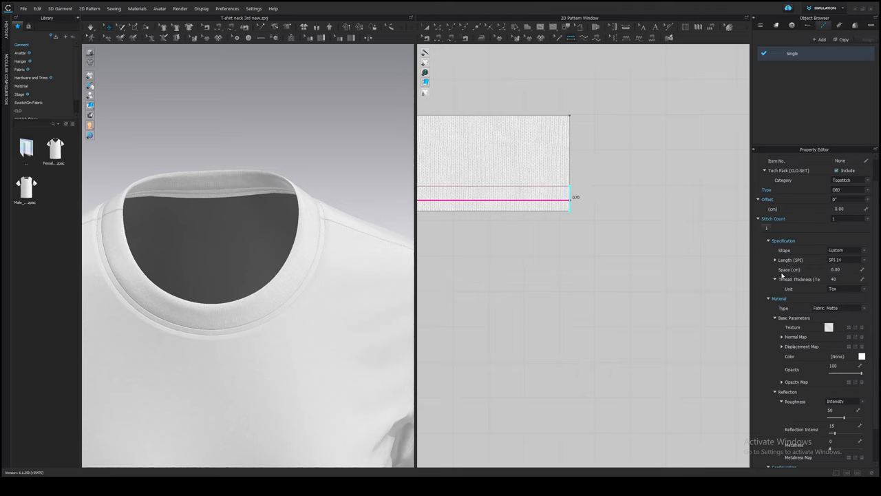
scroll("down", 3)
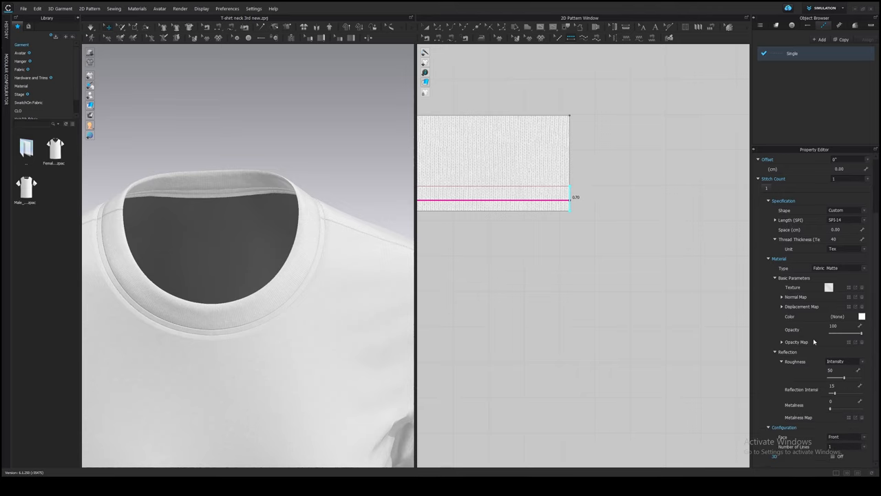
mouse_move(820, 331)
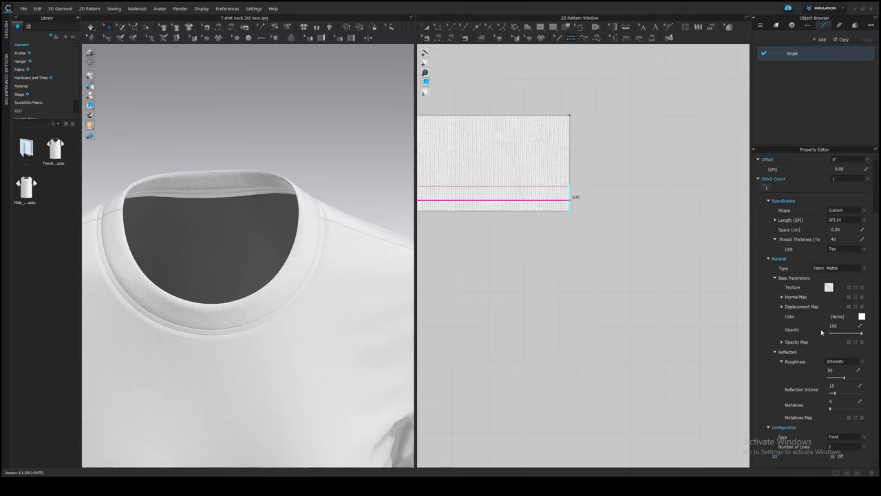
scroll("up", 3)
type("80")
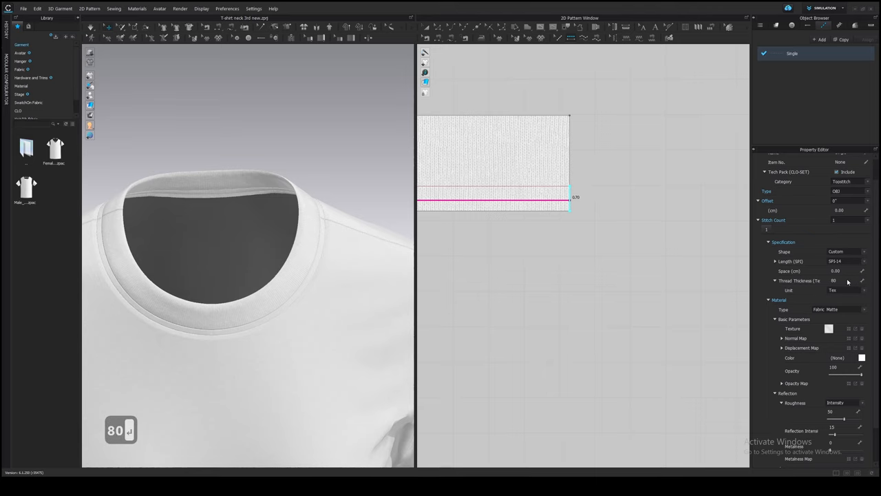
left_click(840, 308)
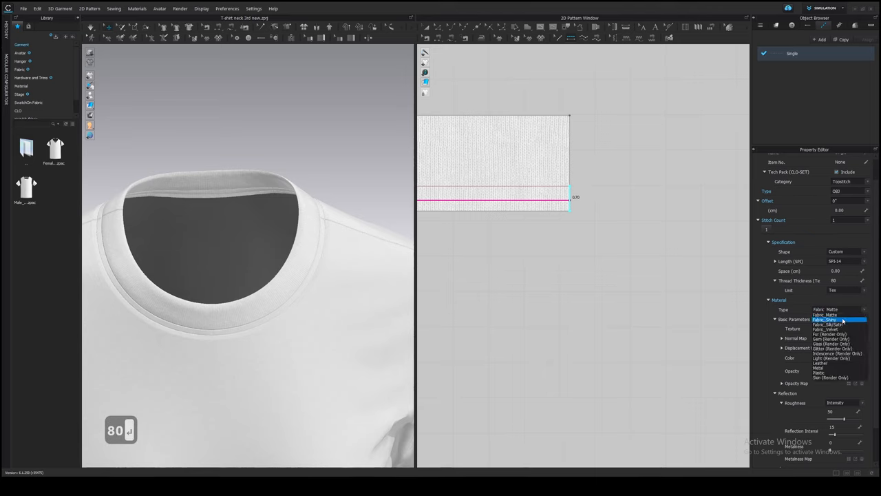
left_click(824, 320)
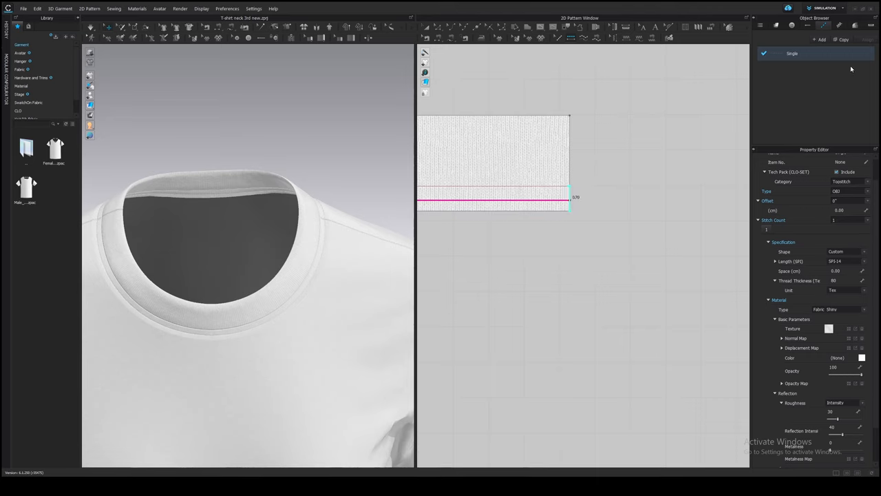
Add a second topstitch named 'Overlock' and give it the overlock stitch shape.
left_click(842, 39)
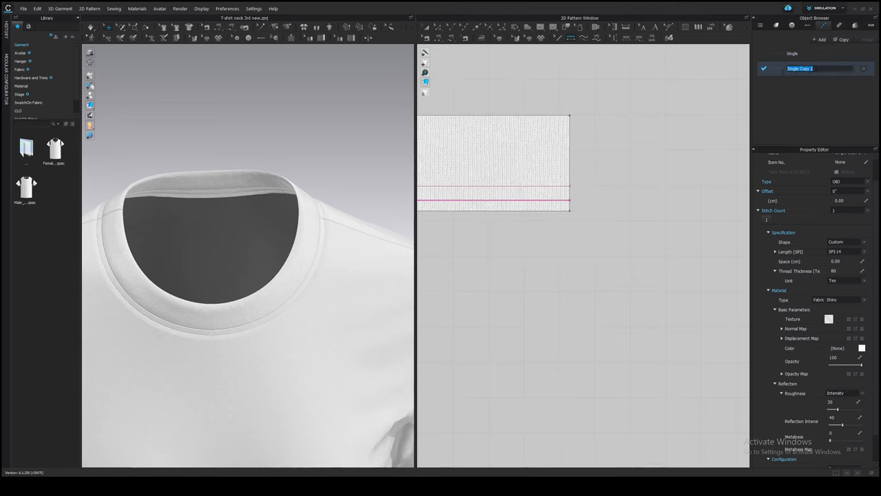
type("Overlock")
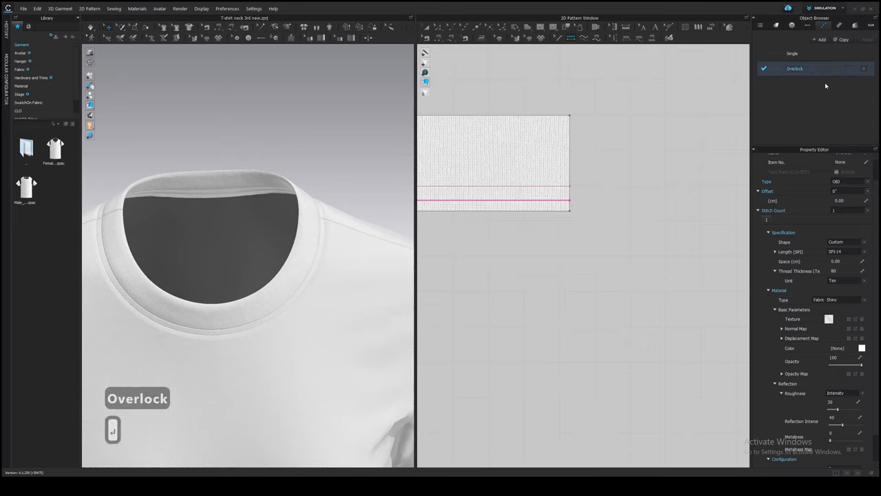
left_click(846, 243)
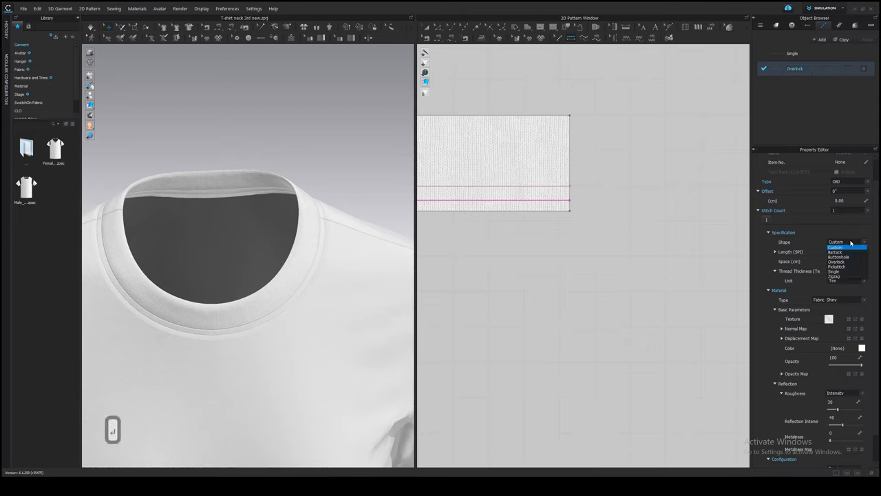
left_click(837, 261)
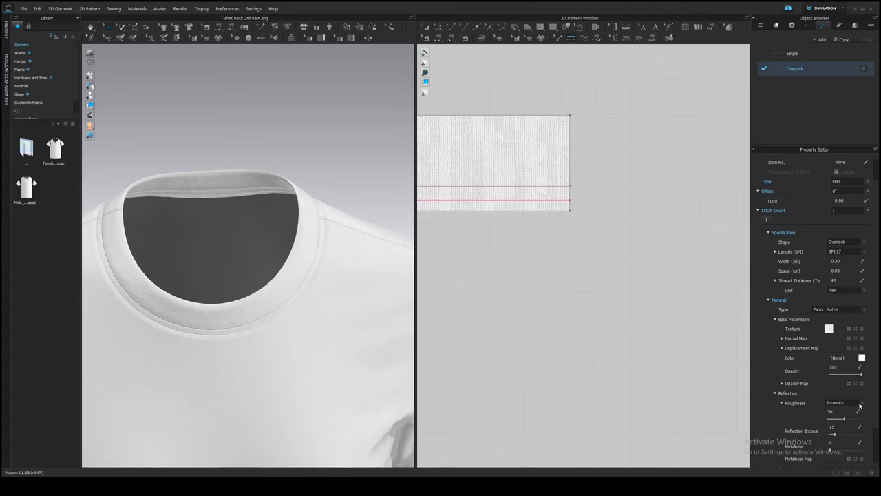
scroll("down", 3)
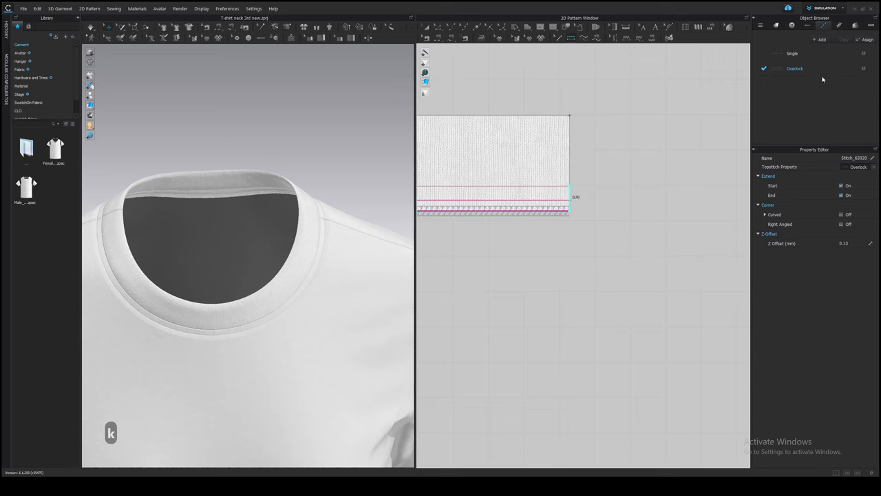
Edge the neckband's lower side with the Overlock stitch and set its width to .7.
left_click(795, 69)
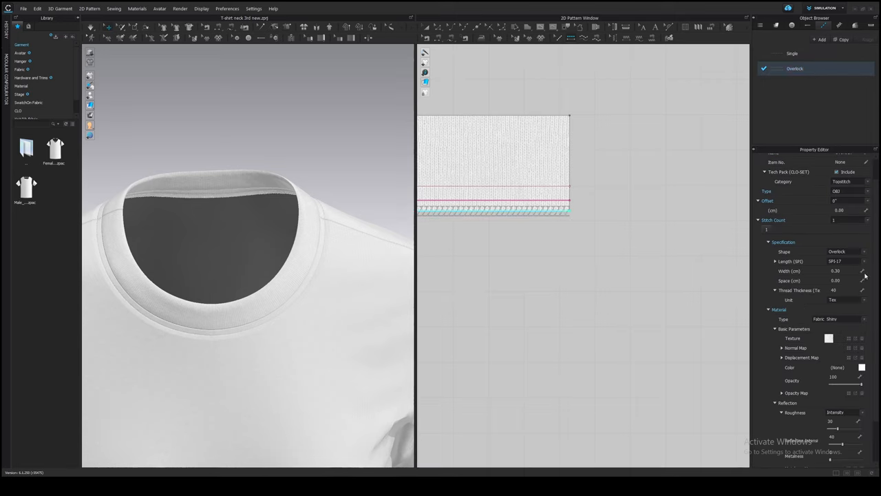
triple_click(838, 270)
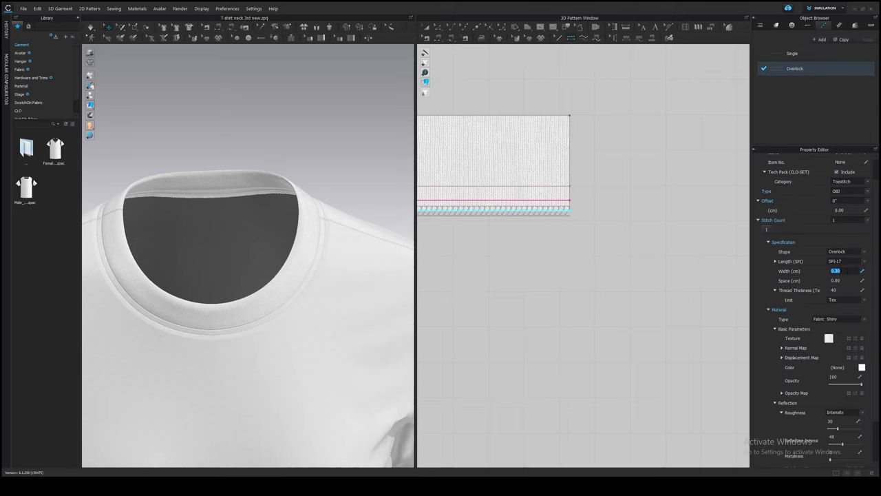
type(".7")
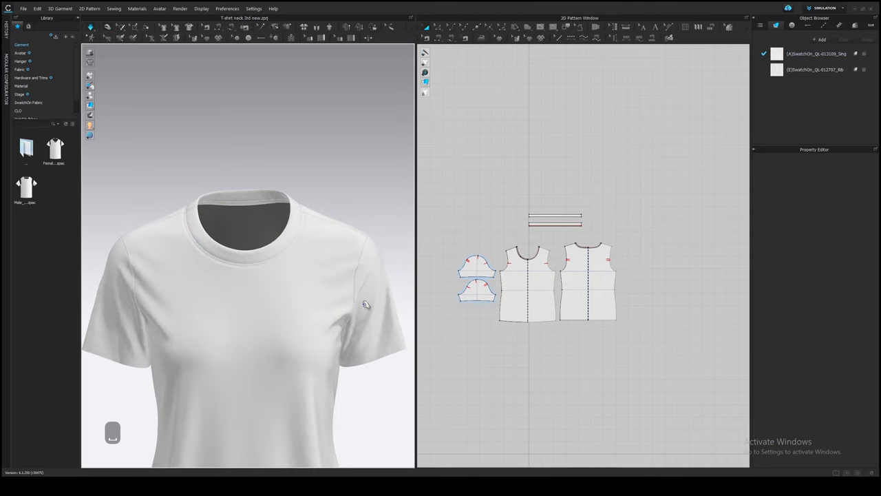
Pick the sleeve piece on the full T-shirt and expand the 3D toolbar's extra tools.
left_click(476, 288)
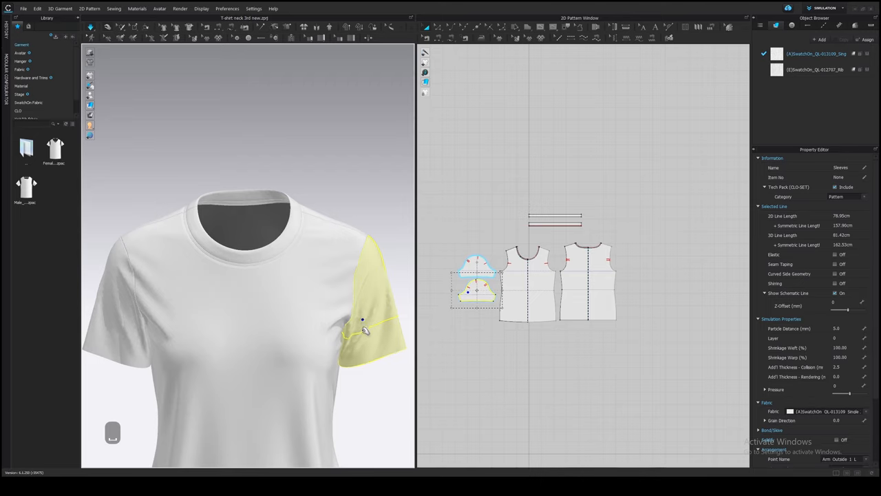
left_click(91, 105)
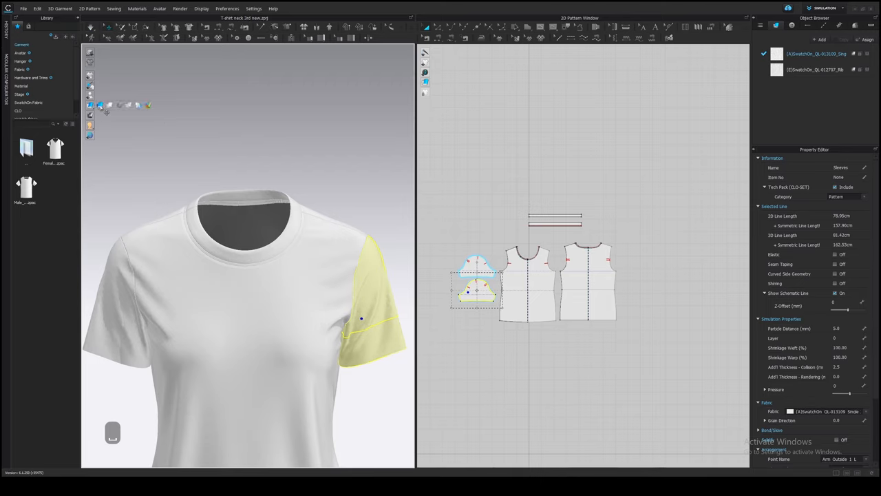